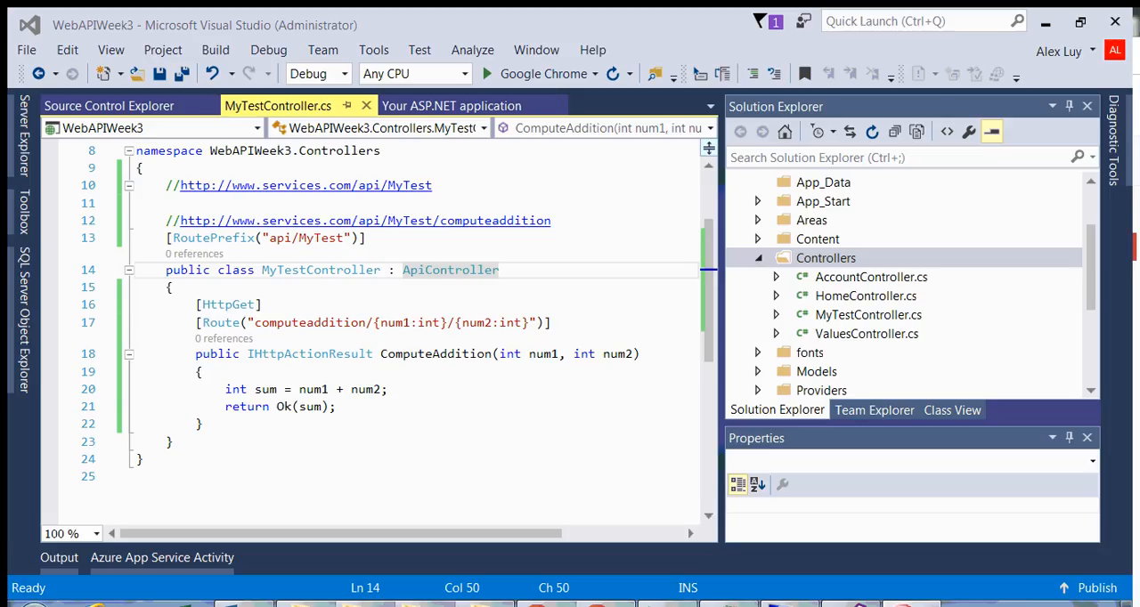
mouse_move(435, 353)
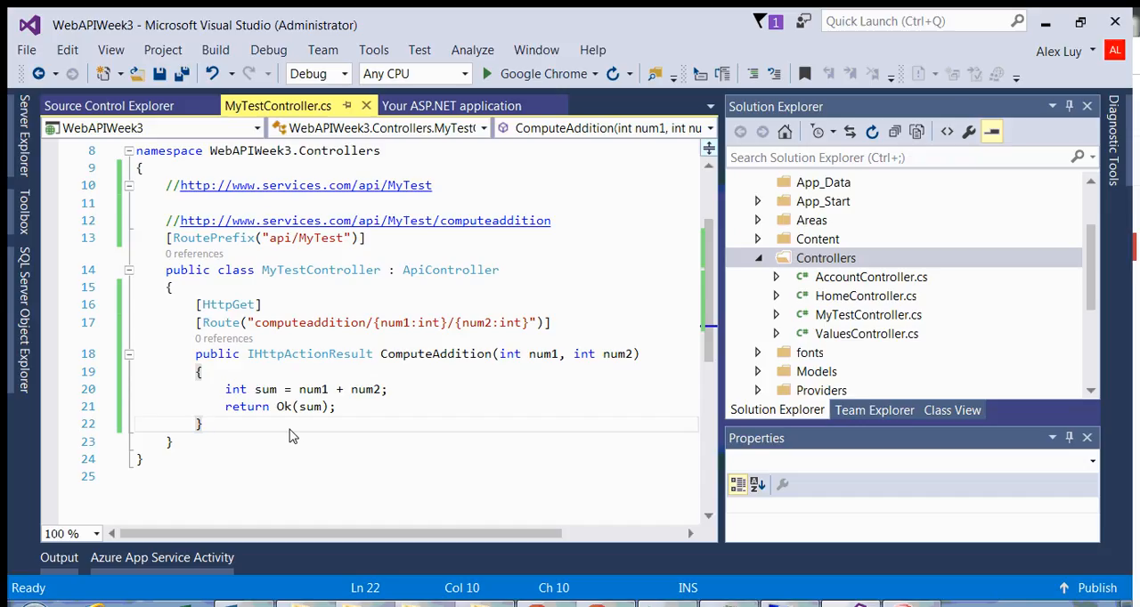
Add a blank line below ComputeAddition to hold the next action's attribute
key("enter")
type("[")
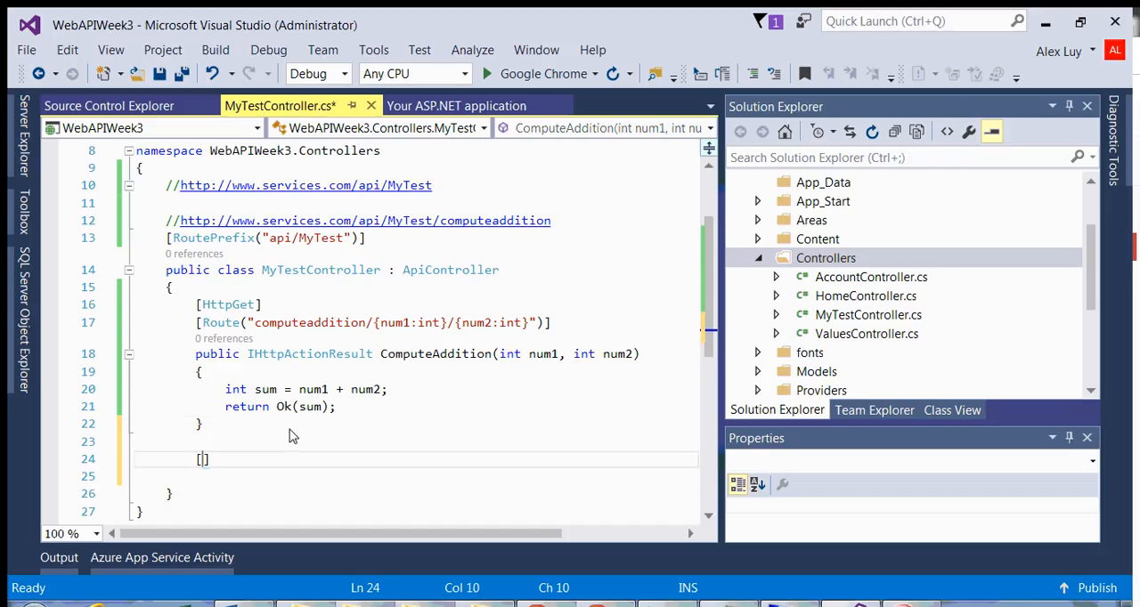
Add [HttpGet] and Route("computedifference/{num1:int}/{num2:int}") attributes to the new action
type("HttpGet")
left_click(415, 476)
type("[Route(\"")
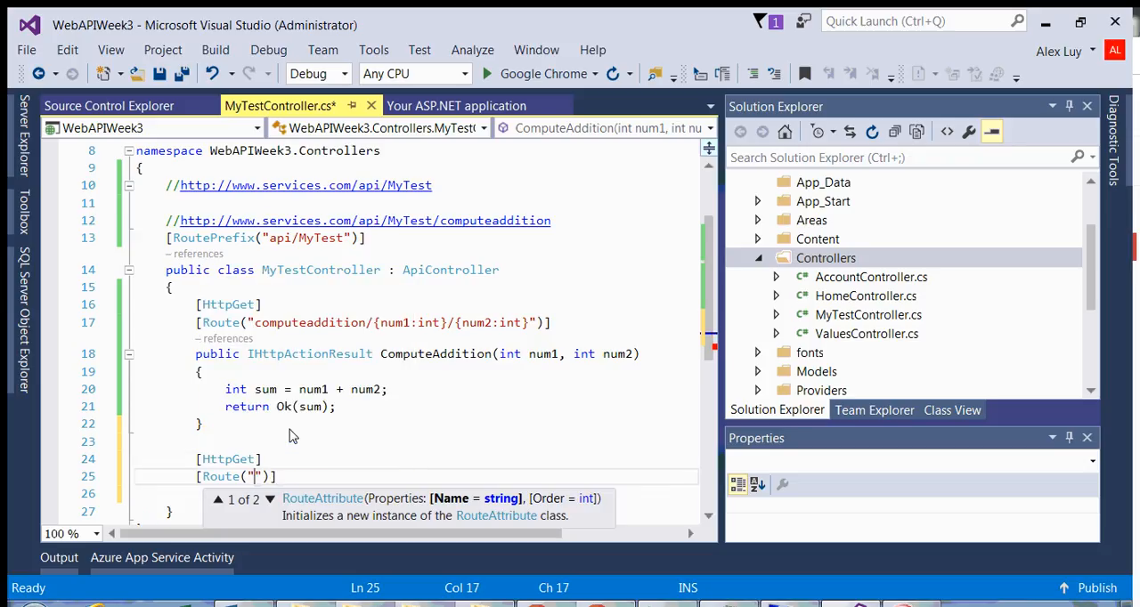
type("computs")
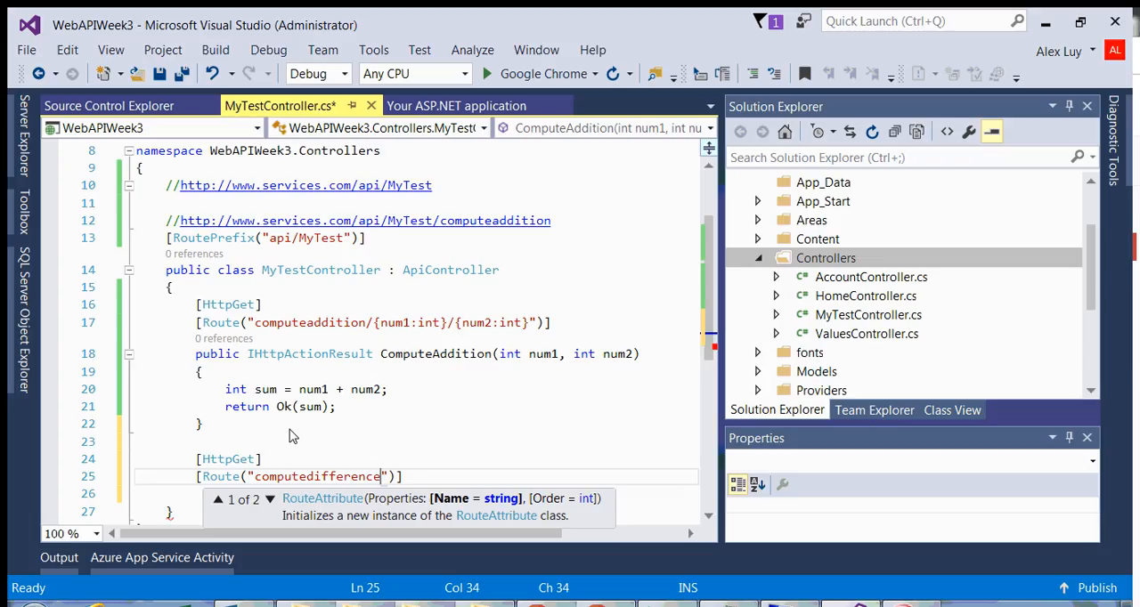
type("/{num1")
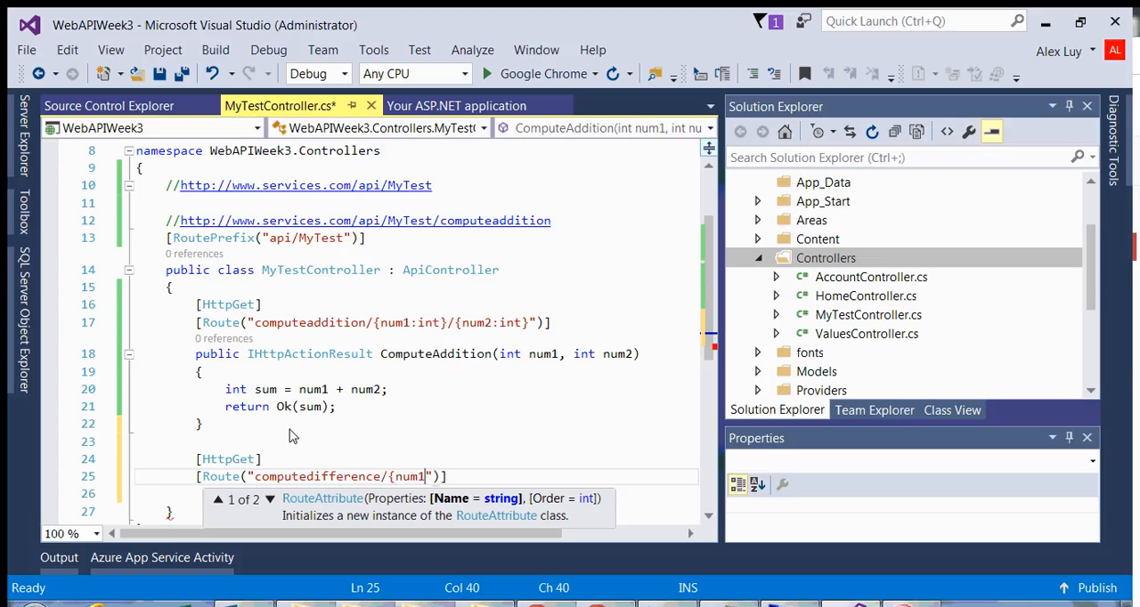
type(":int}")
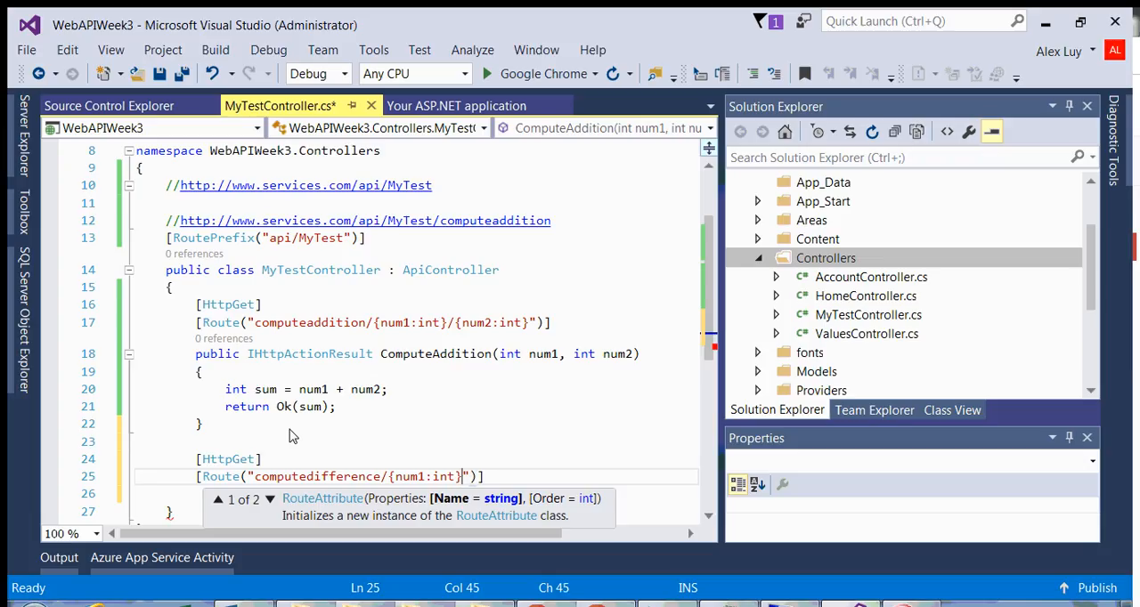
type("{n")
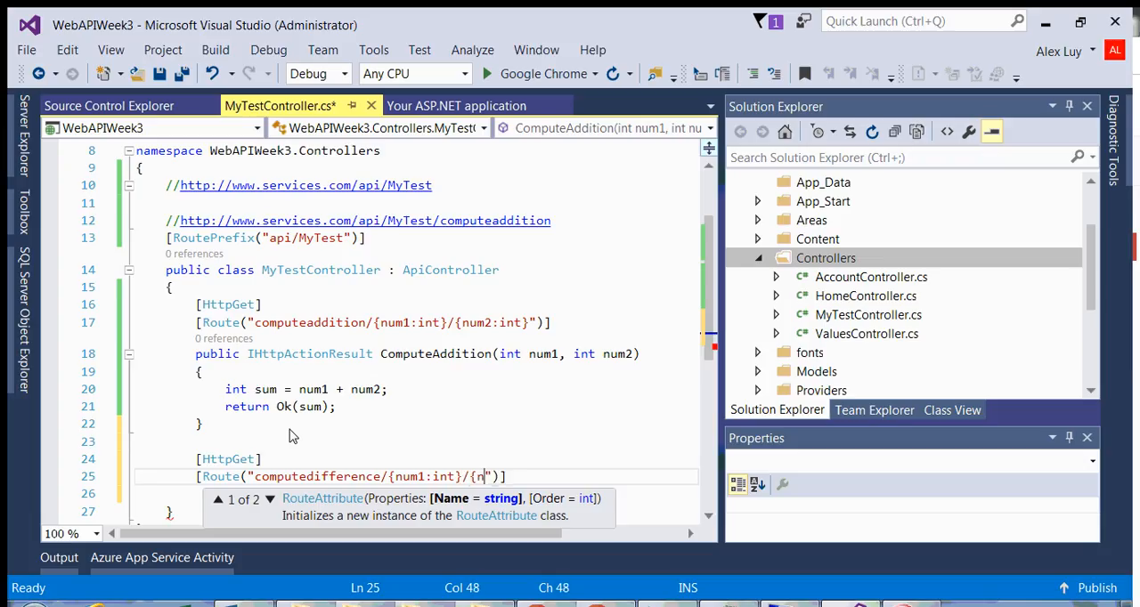
type("um2:int")
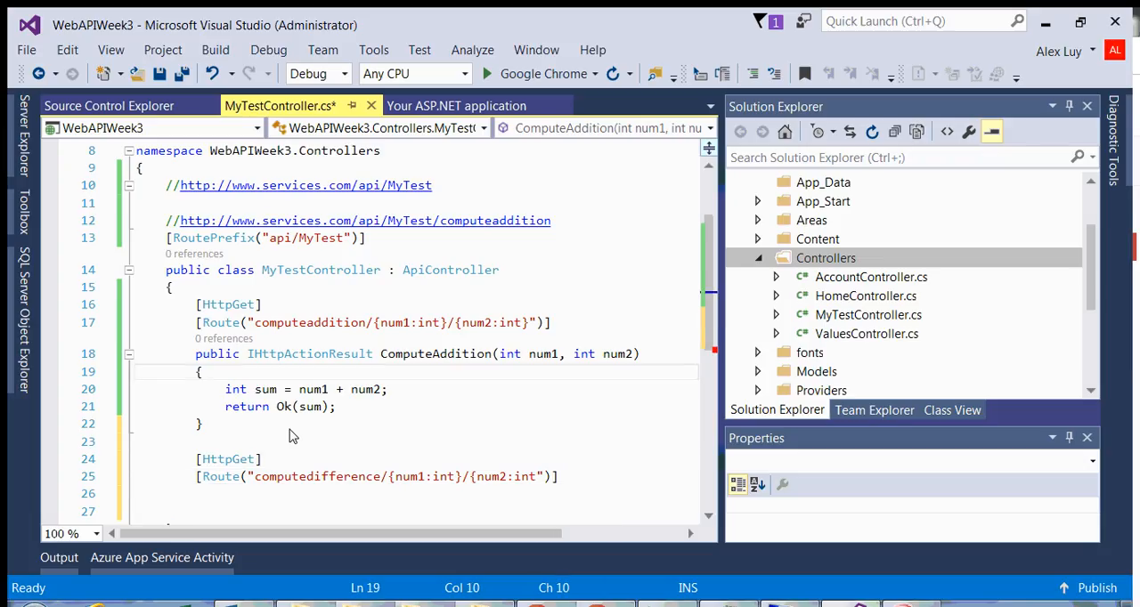
double_click(309, 322)
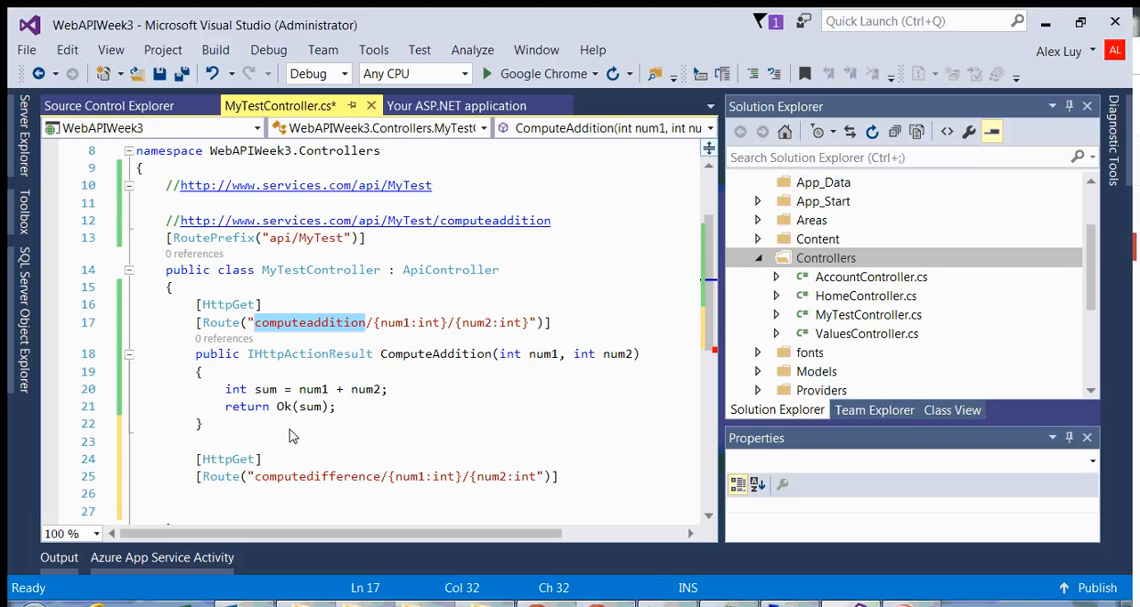
left_click(343, 476)
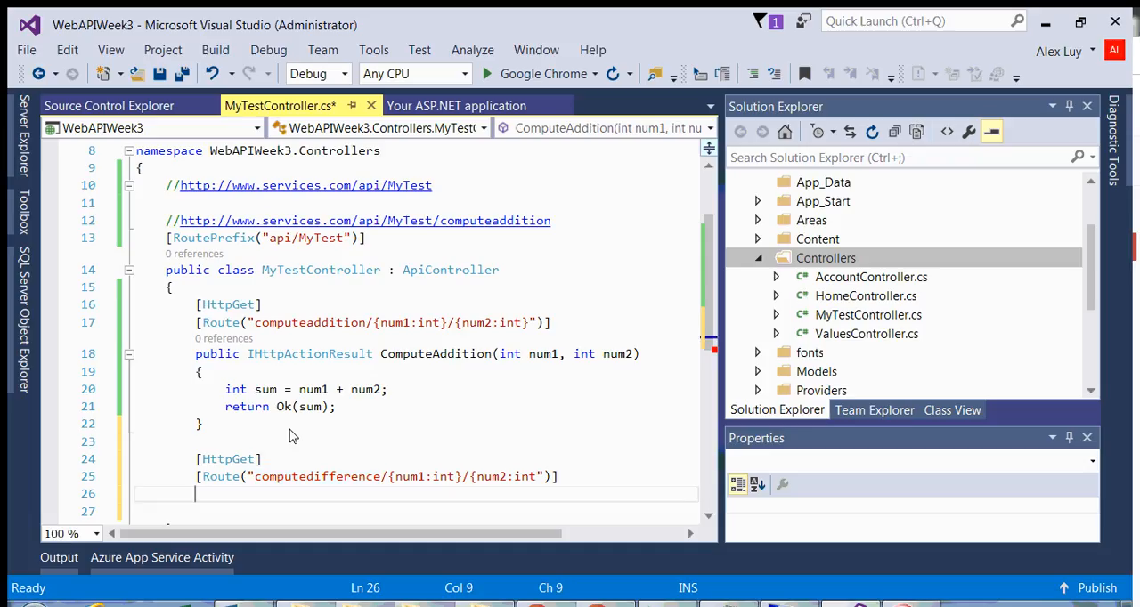
Write ComputeDifference(int num1, int num2) returning Ok(diff) where diff = num1 - num2, and save
type("public IHttpActionResult")
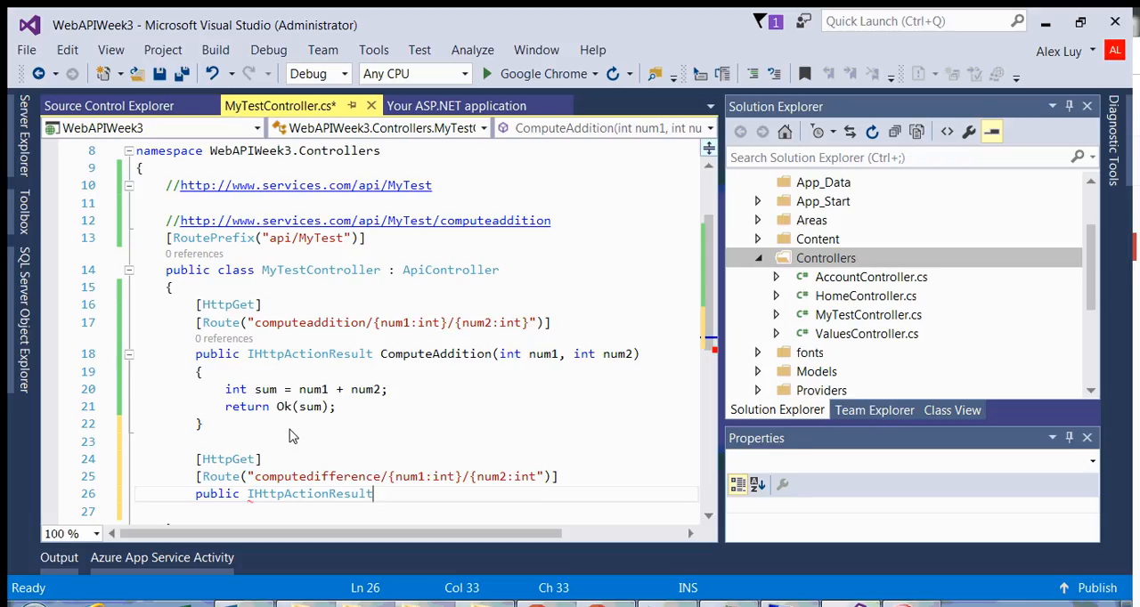
type("C")
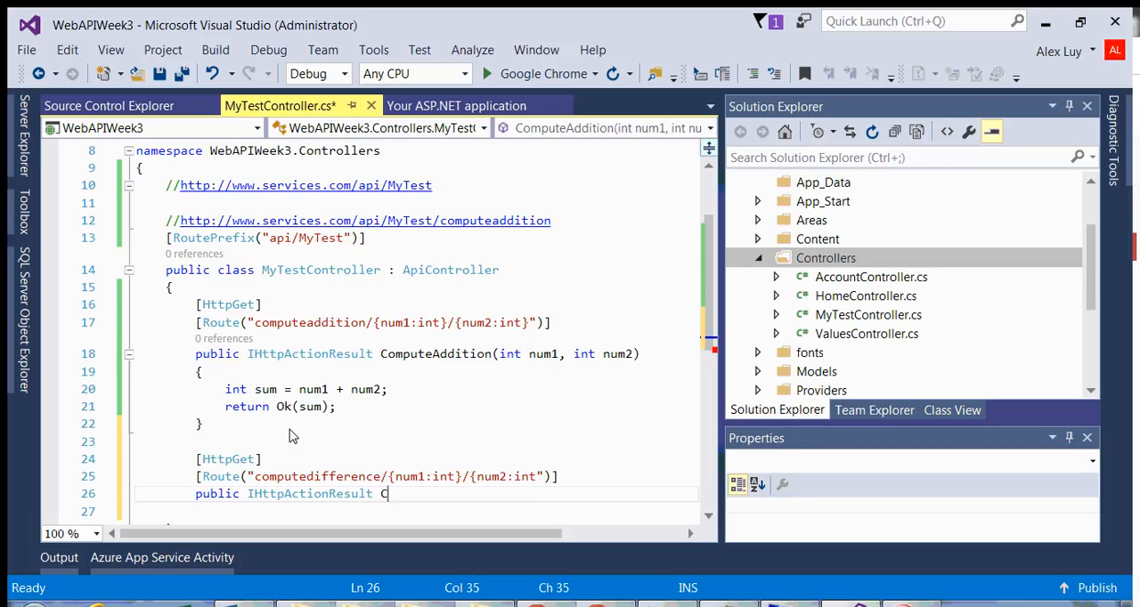
type("omputeDifference(int num1, int")
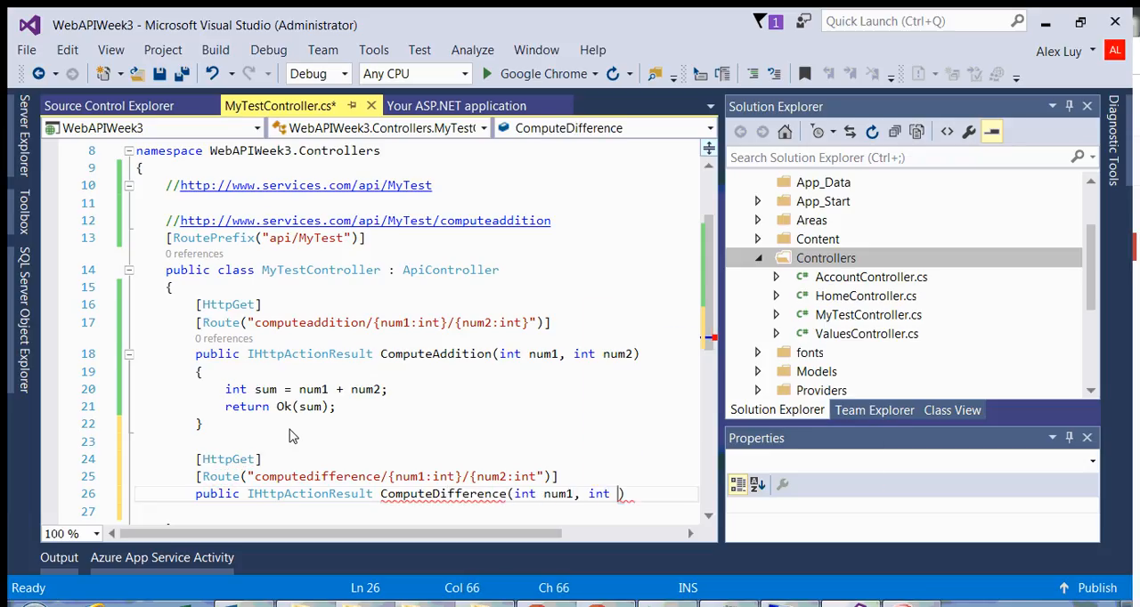
type("num3")
left_click(415, 511)
type("{")
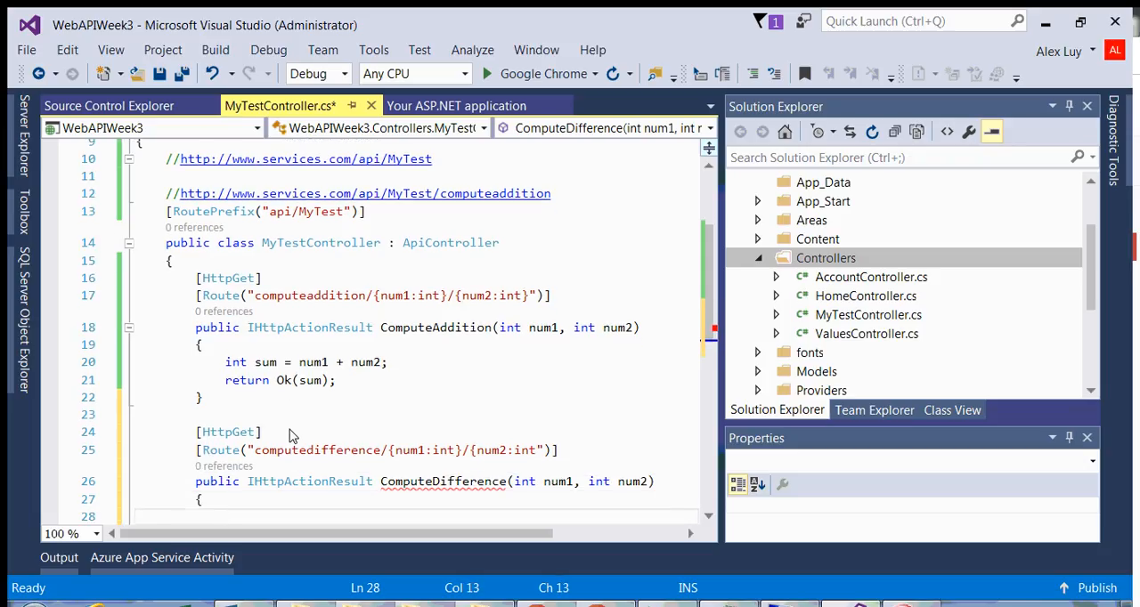
type("int diff = num1 - num2;")
type("return")
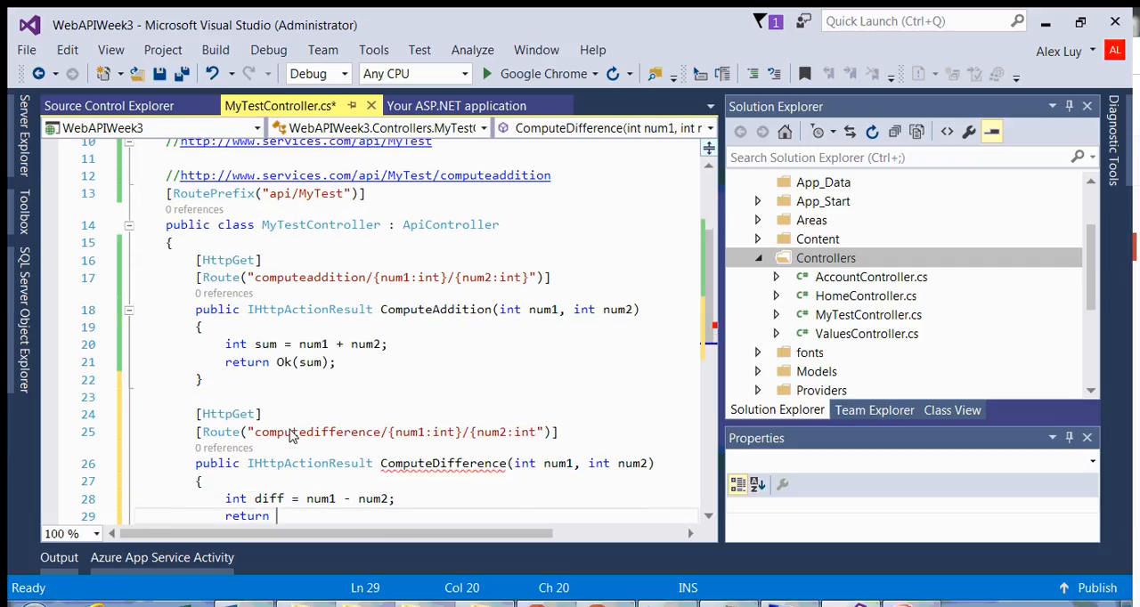
type("Ok(diff);")
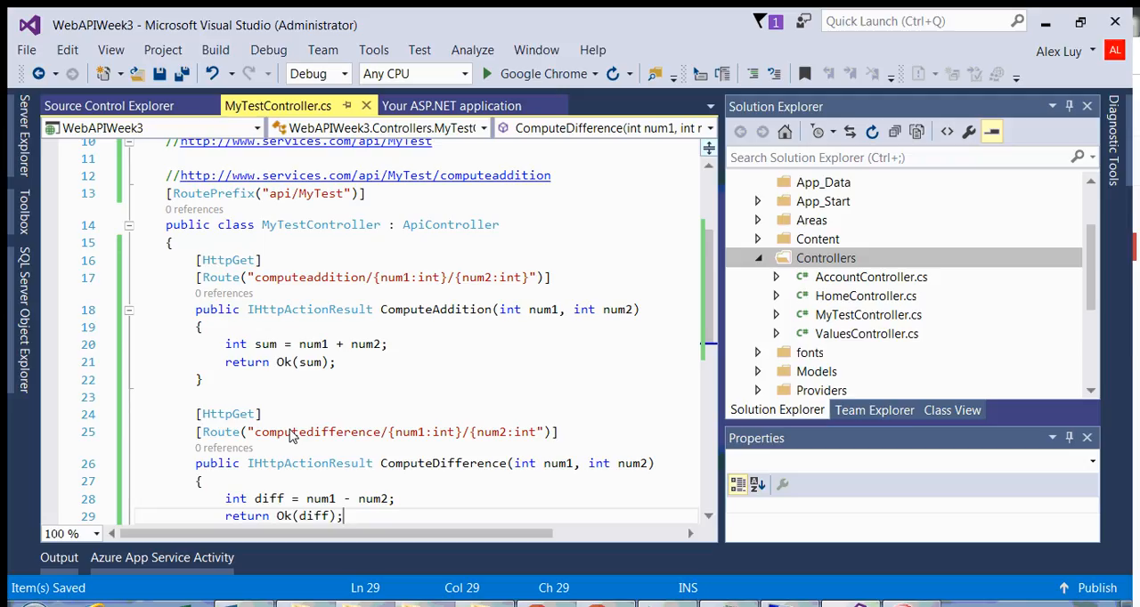
scroll("down", 3)
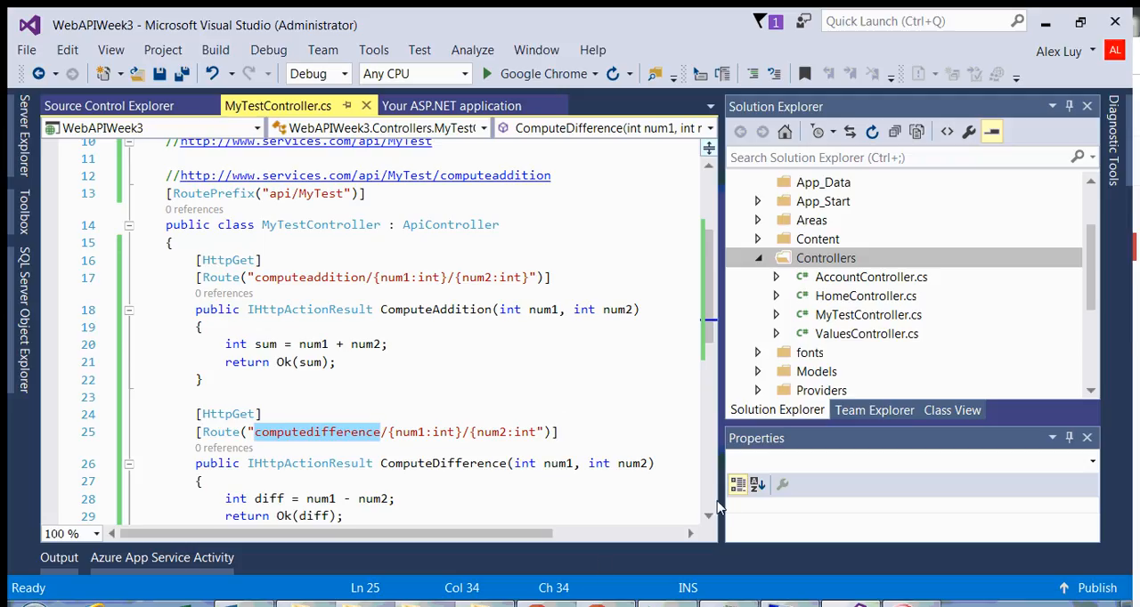
mouse_move(534, 73)
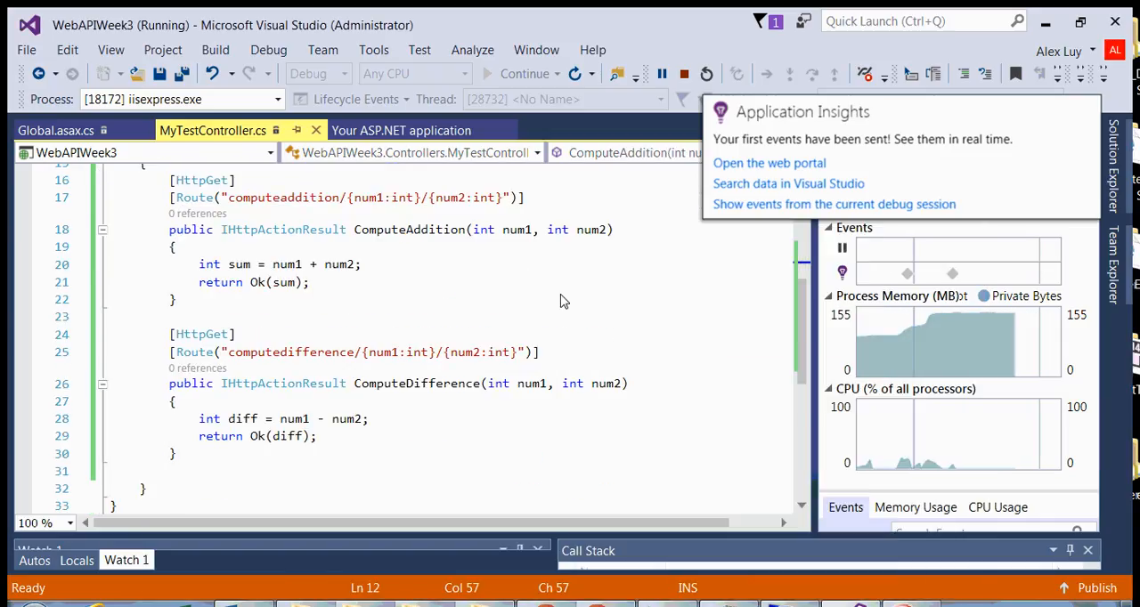
Run WebAPIWeek3 in Chrome and request api/MyTest/computedifference/10/60
double_click(289, 352)
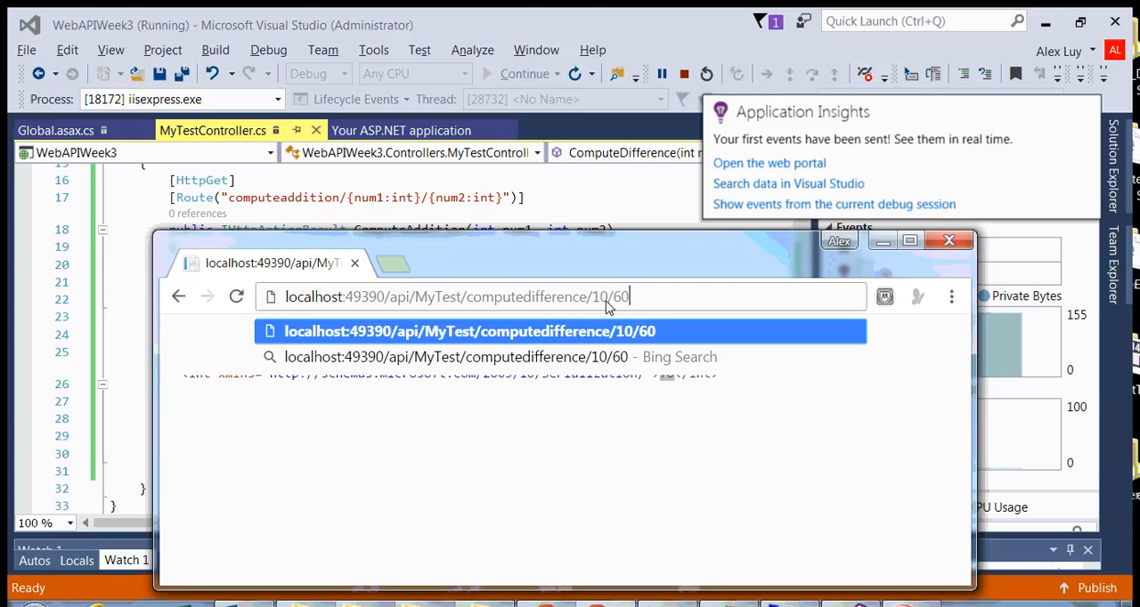
type("80")
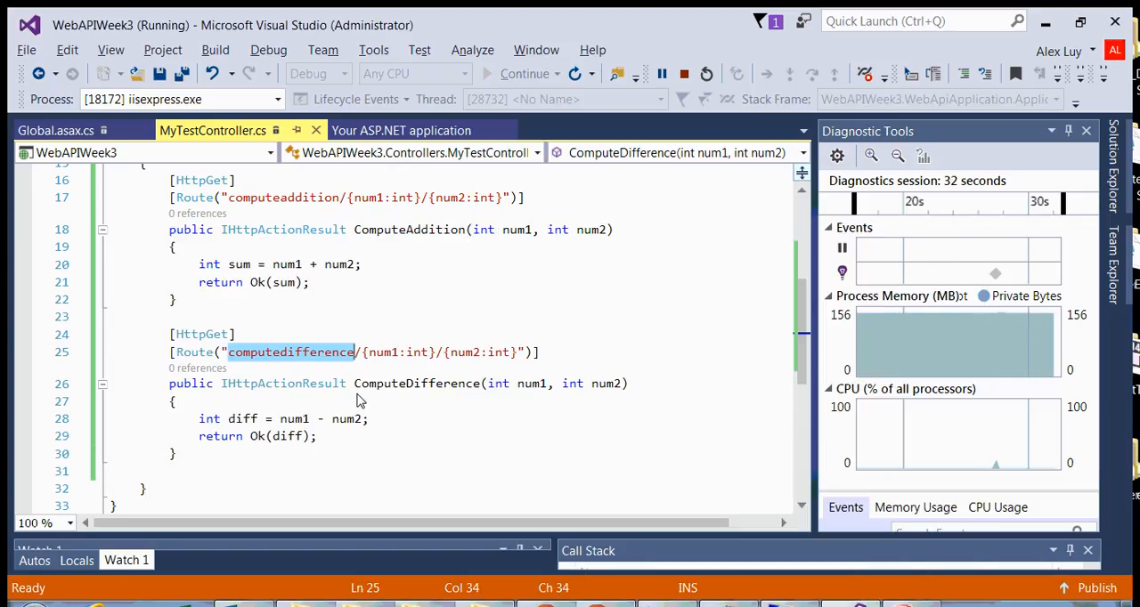
mouse_move(416, 383)
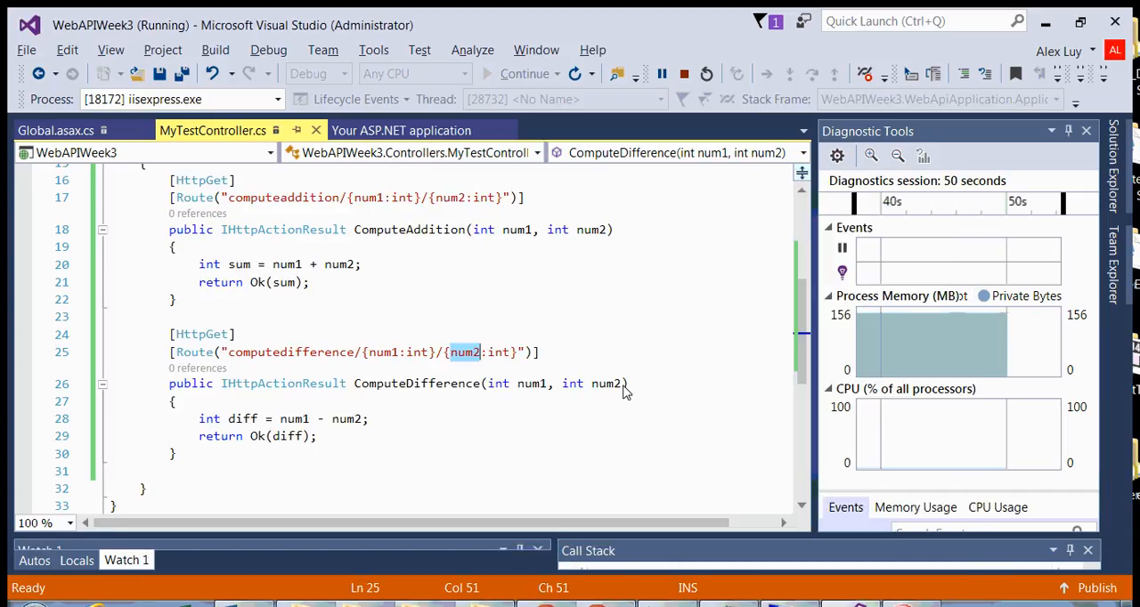
left_click(626, 384)
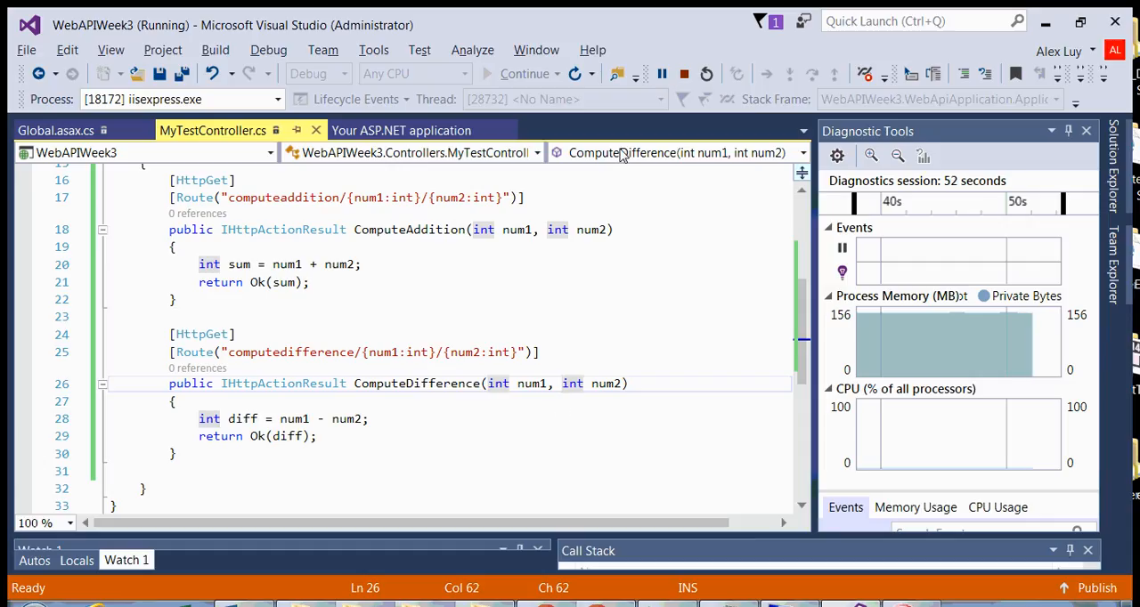
mouse_move(684, 74)
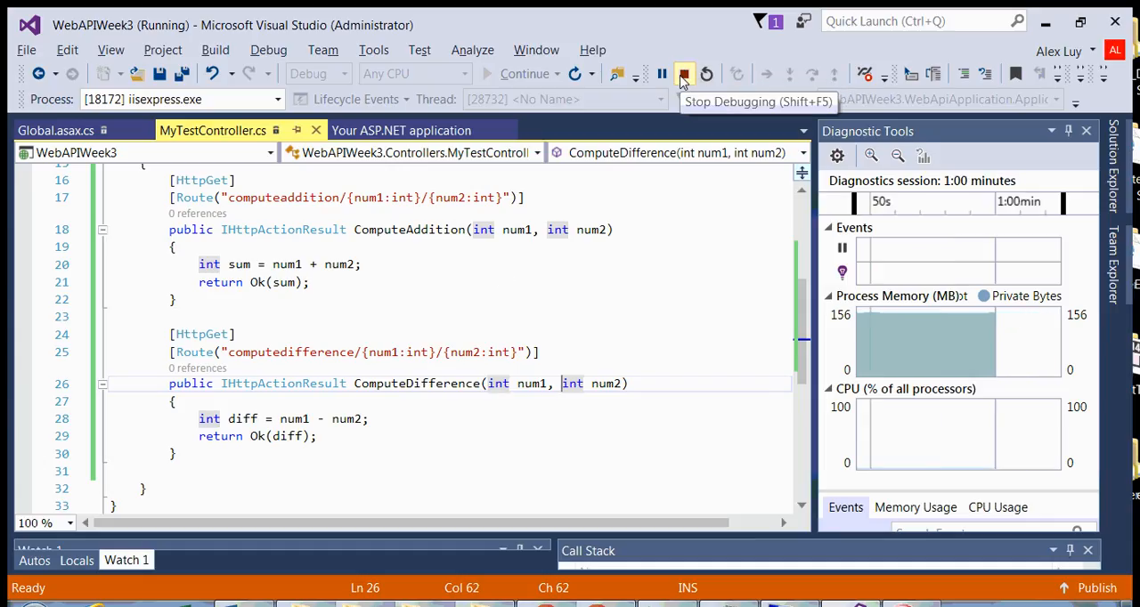
Stop debugging and add an empty Web API 2 controller named MySecTestController to Controllers
left_click(683, 73)
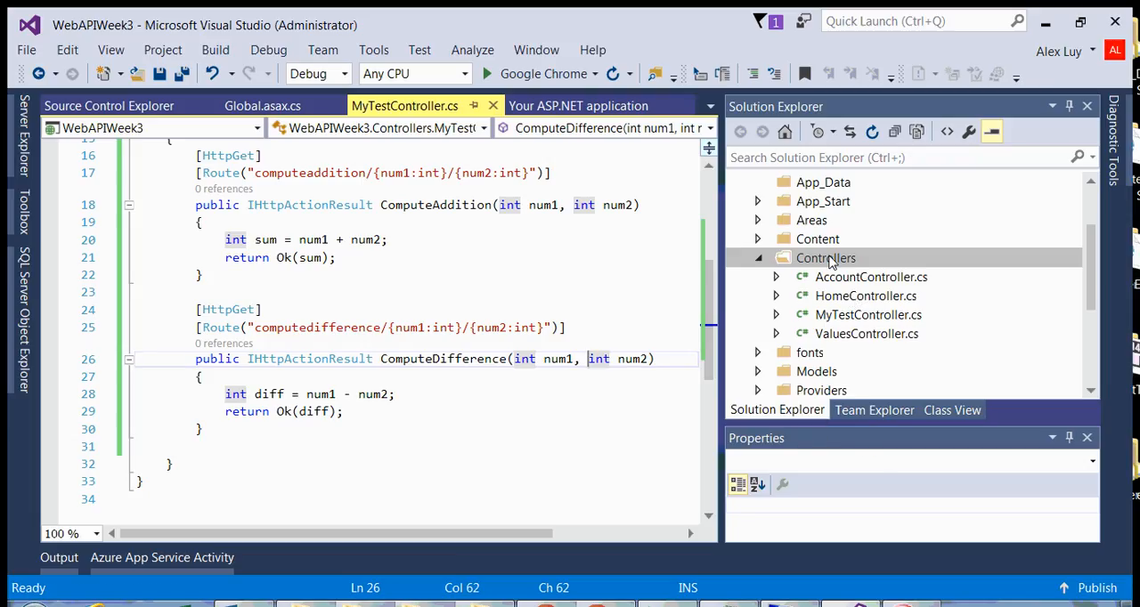
right_click(824, 258)
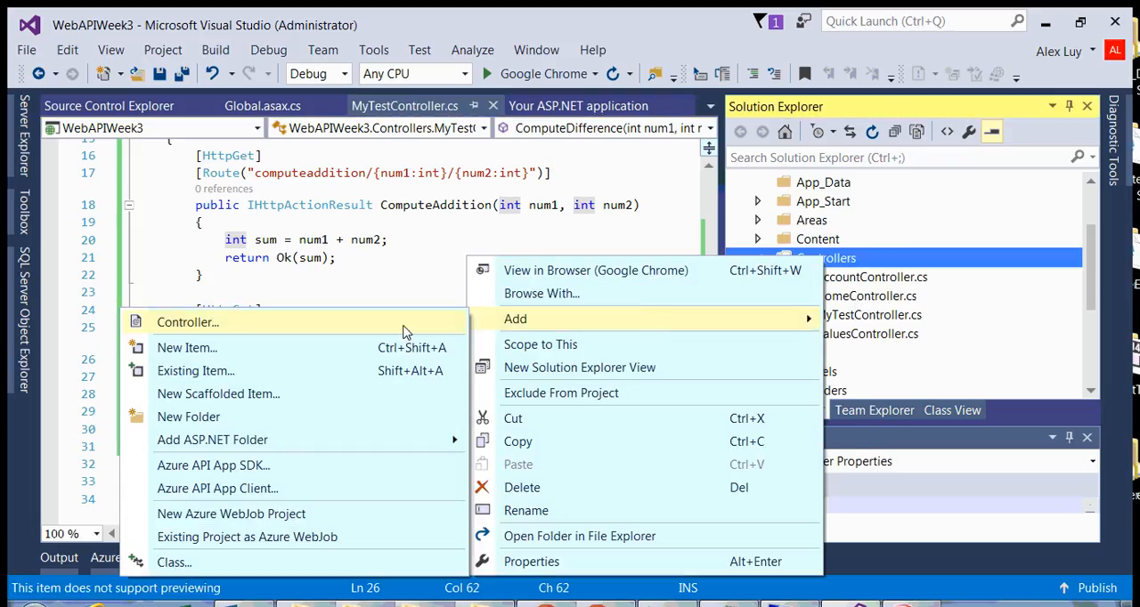
mouse_move(388, 333)
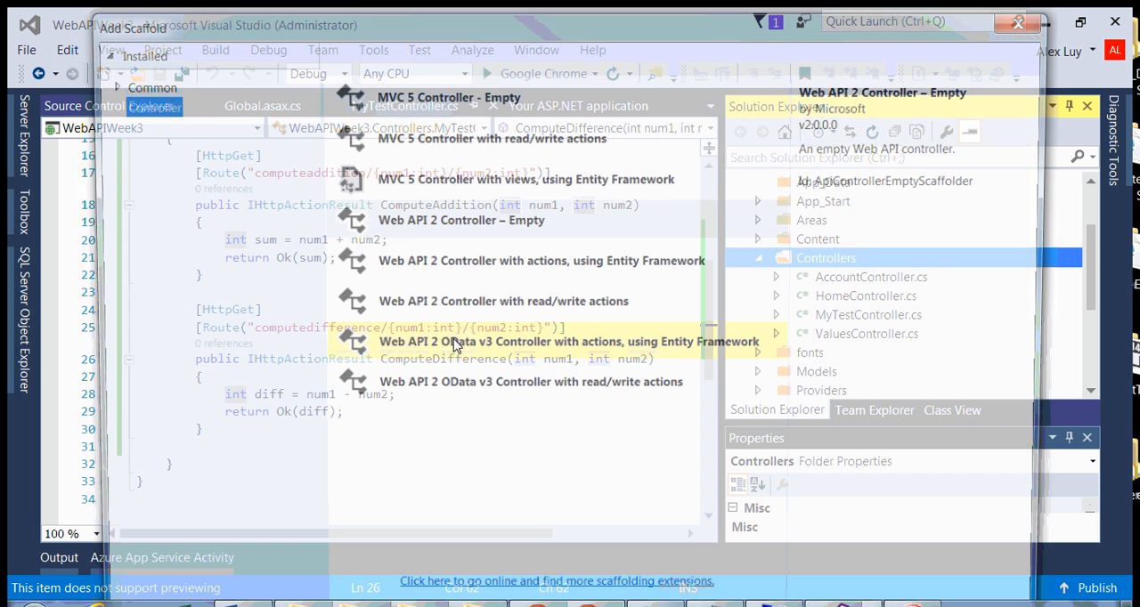
left_click(457, 219)
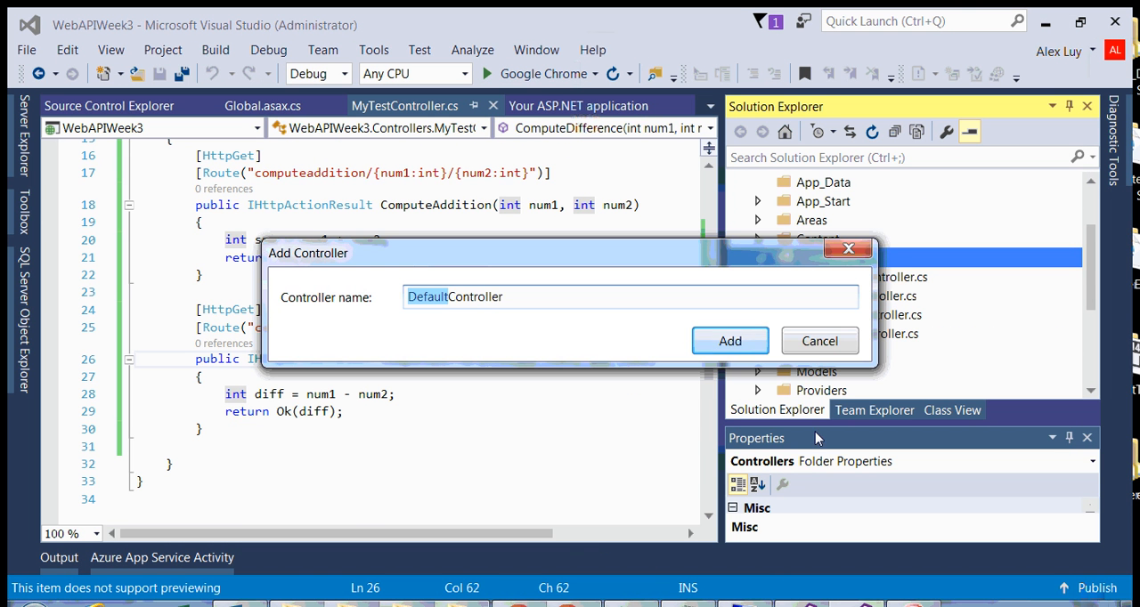
left_click(453, 296)
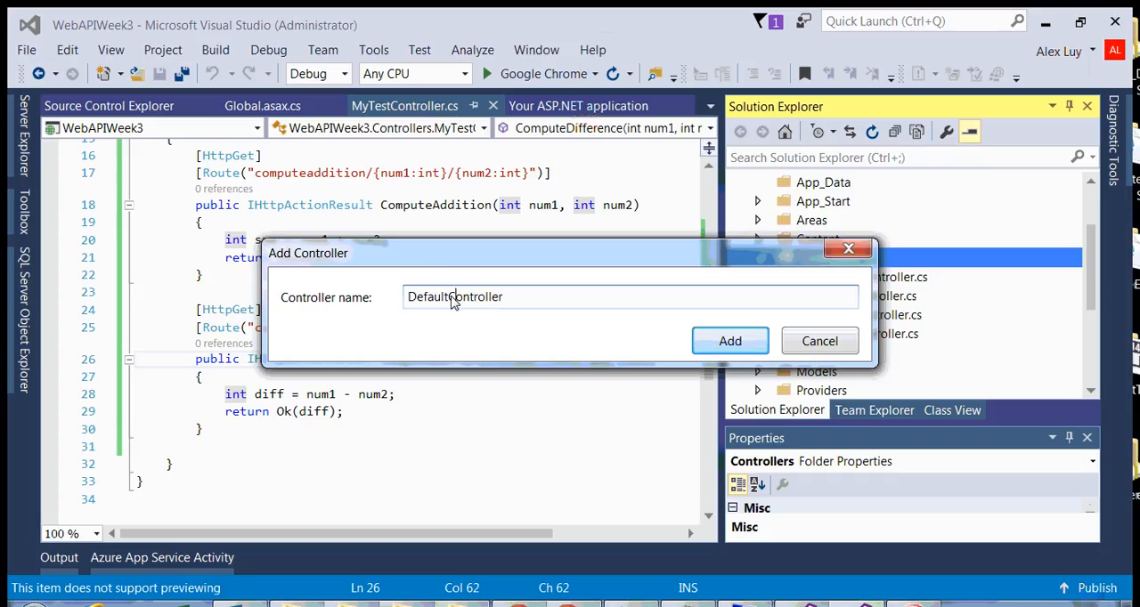
double_click(427, 296)
type("MySecTes")
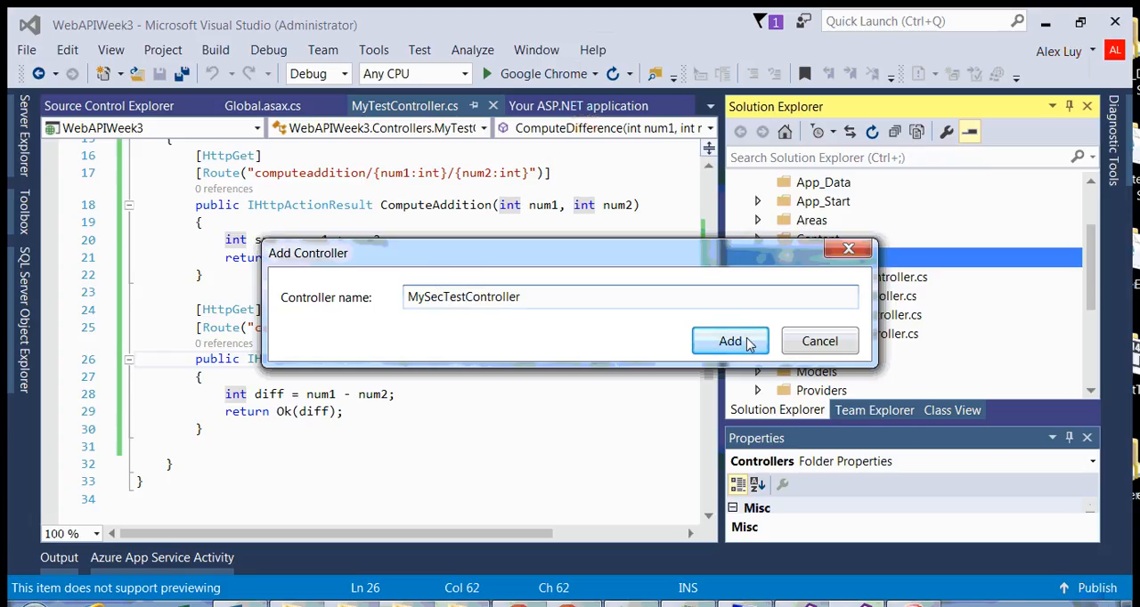
left_click(729, 341)
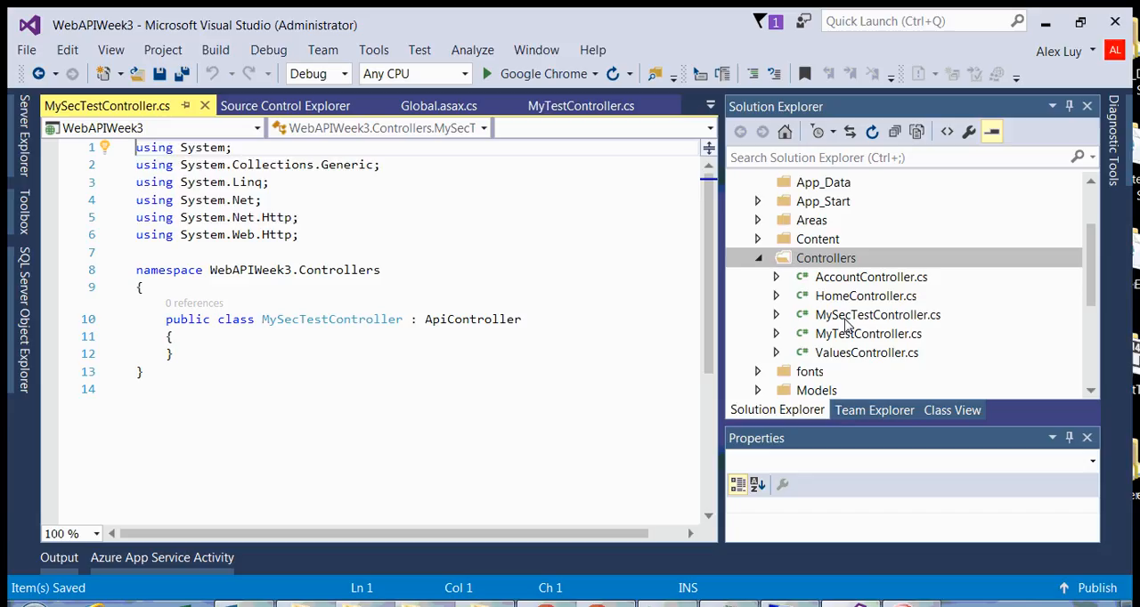
Add [RoutePrefix("api/MySecondTest")] above the class, comparing with MyTestController's prefix, and save
left_click(877, 314)
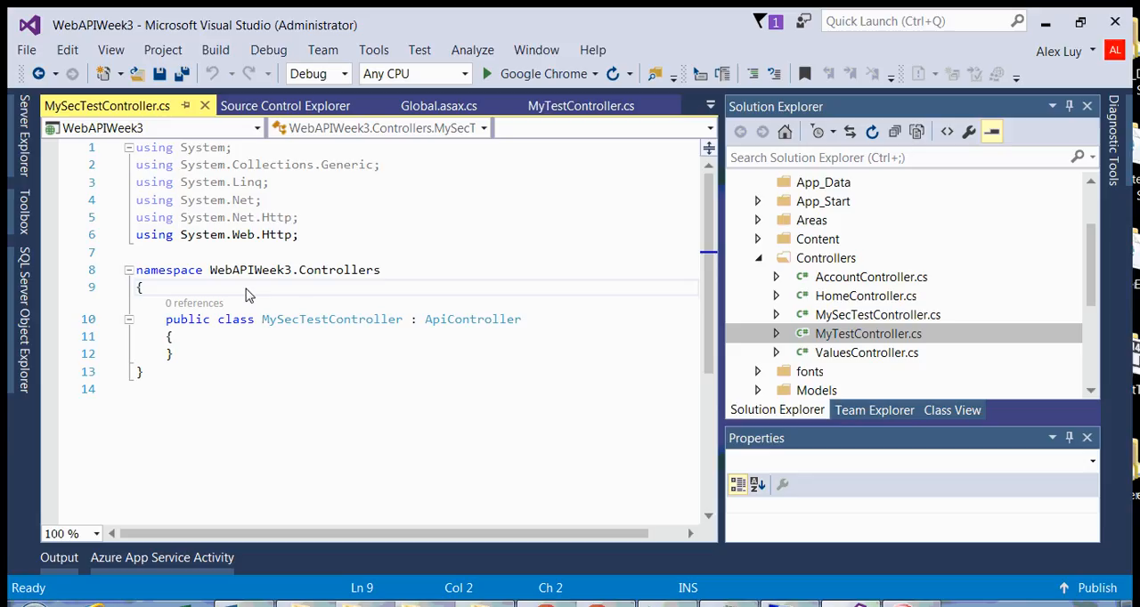
type("[RoutePrefix(\"api/MyTest\")]")
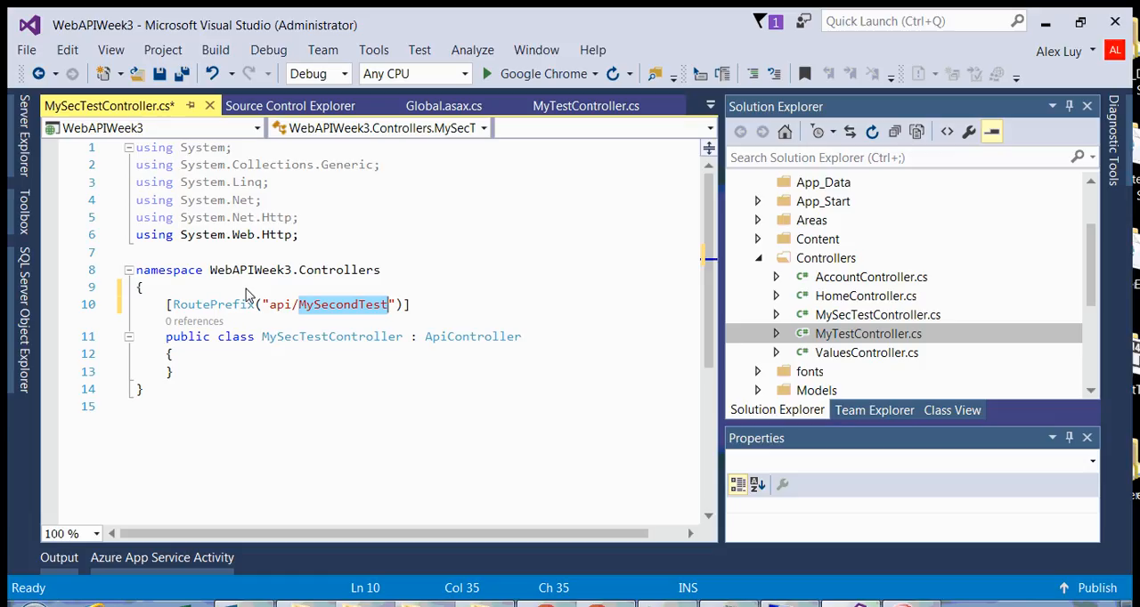
mouse_move(347, 292)
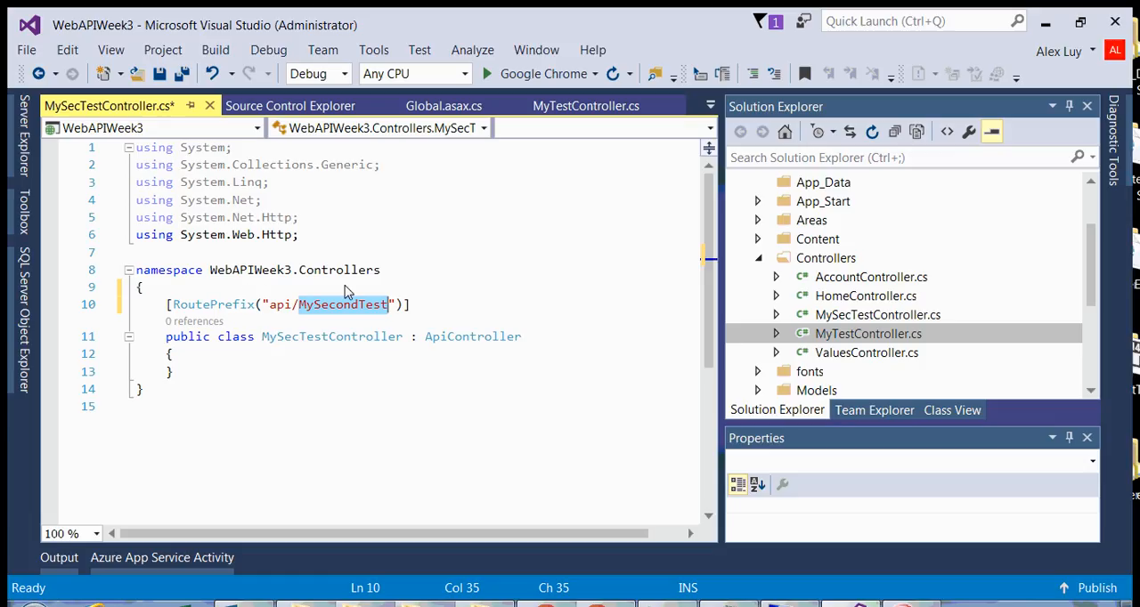
left_click(586, 105)
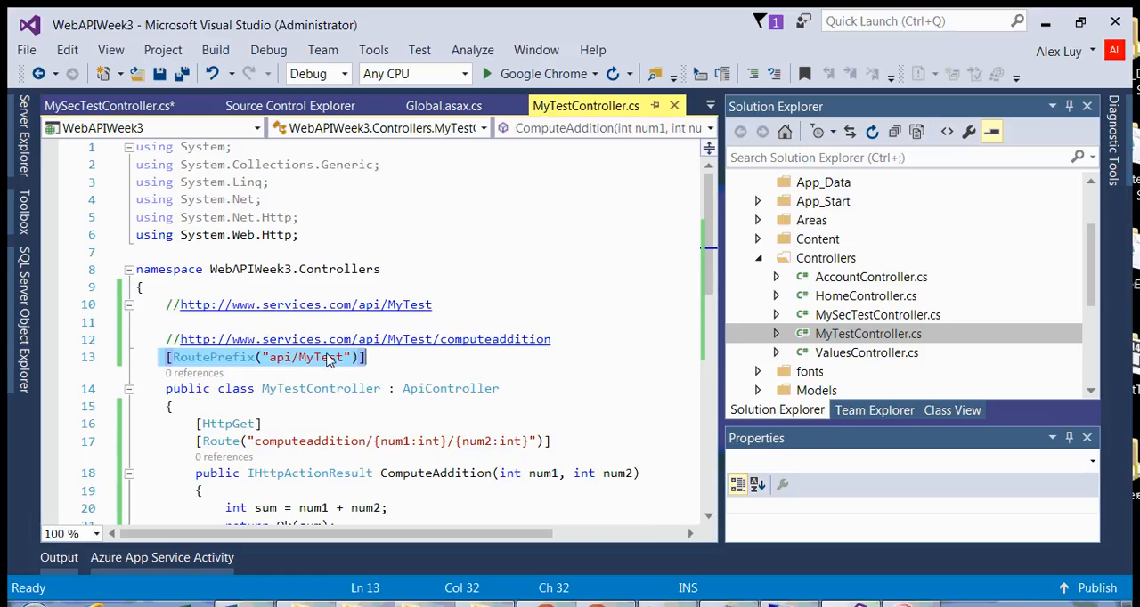
mouse_move(363, 396)
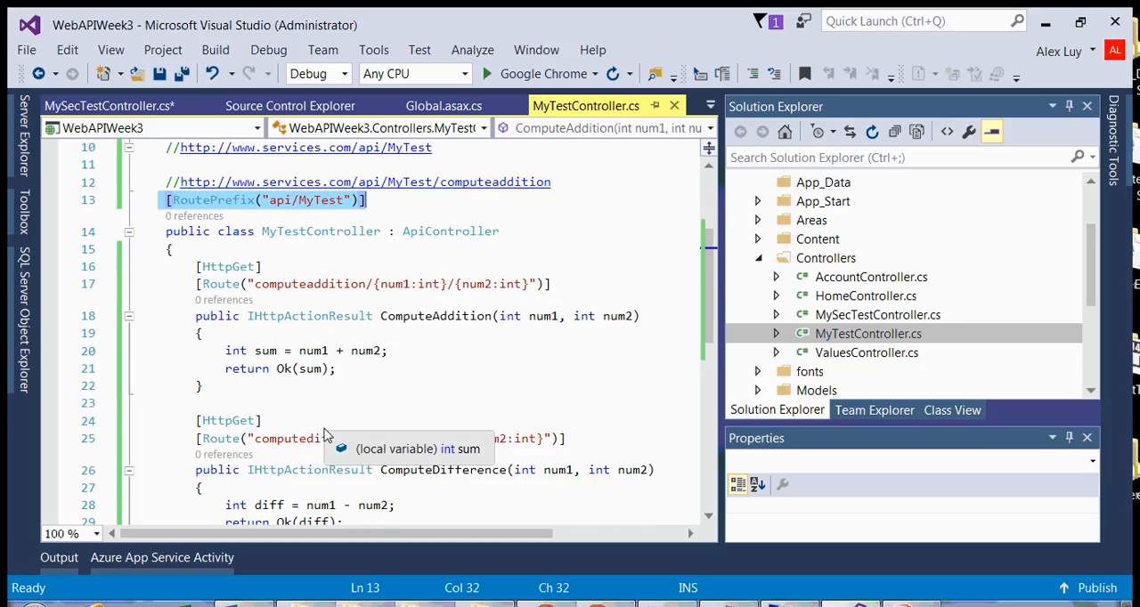
mouse_move(294, 345)
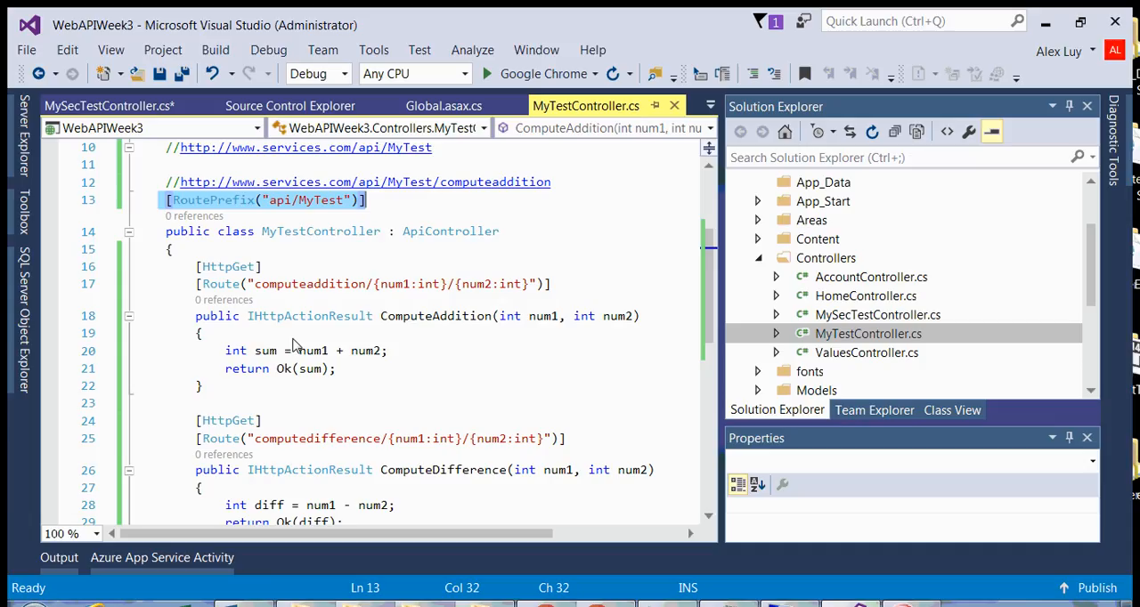
left_click(107, 105)
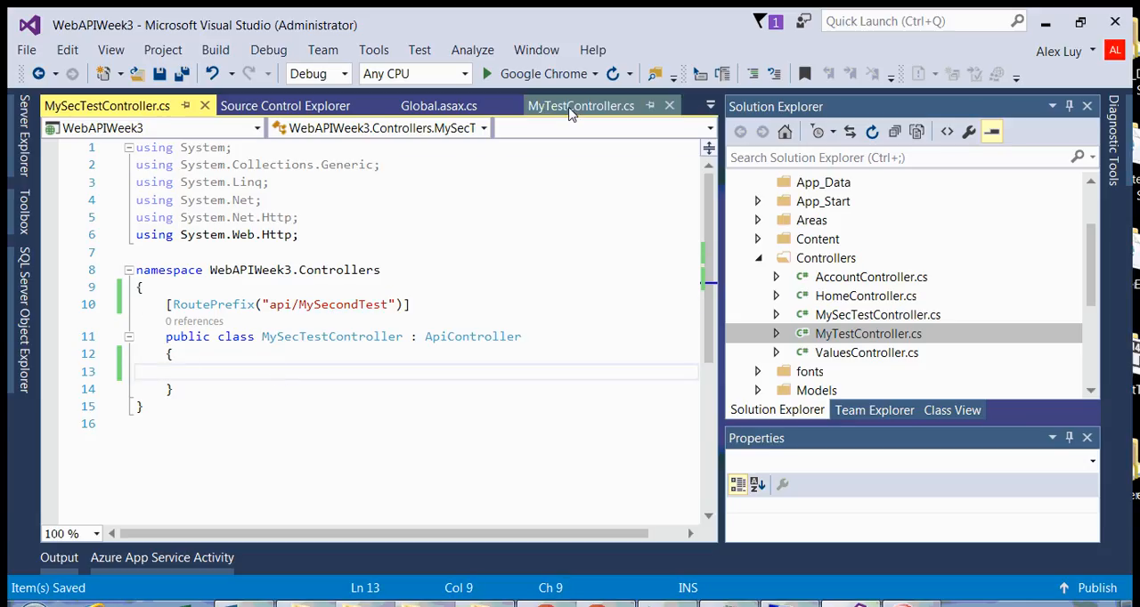
Paste ComputeAddition into MySecTestController and rename it ComputeDivision, returning num1 / num2 as quotient
left_click(580, 106)
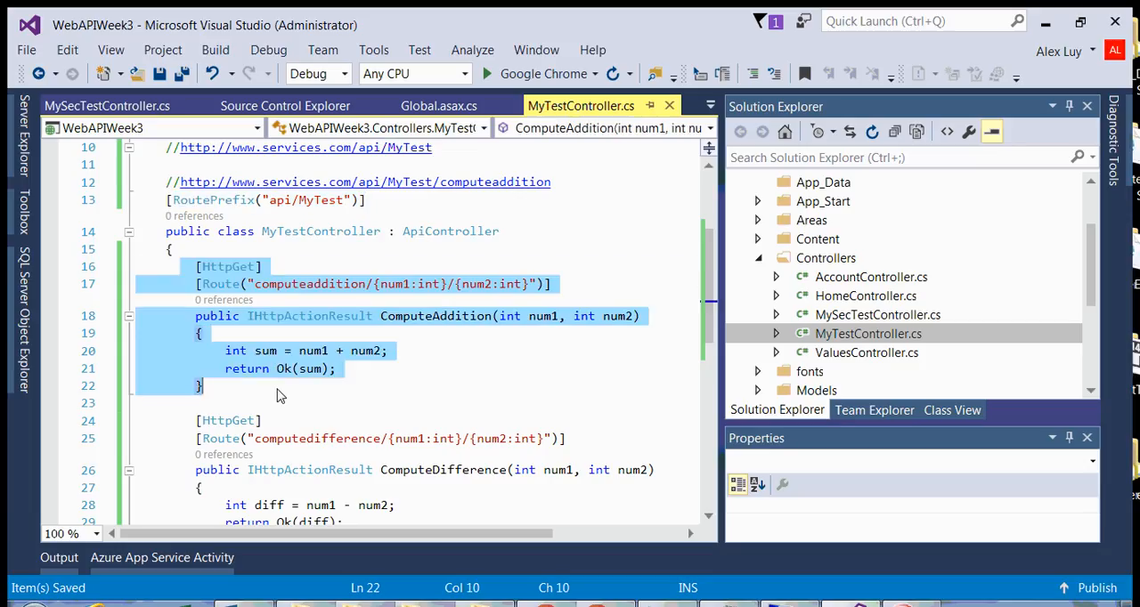
left_click(106, 106)
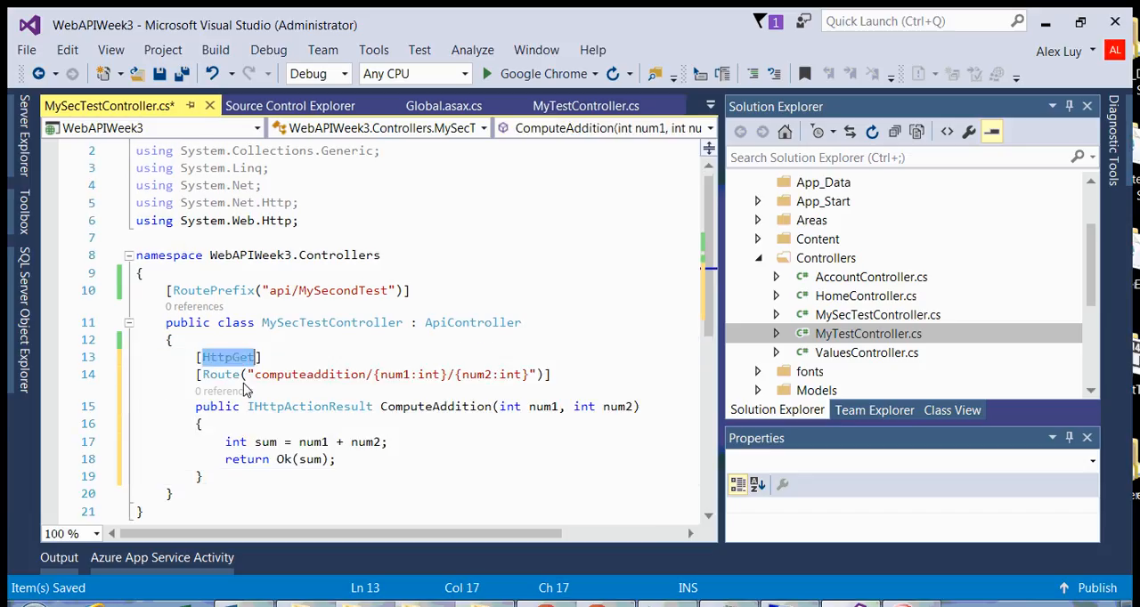
mouse_move(312, 374)
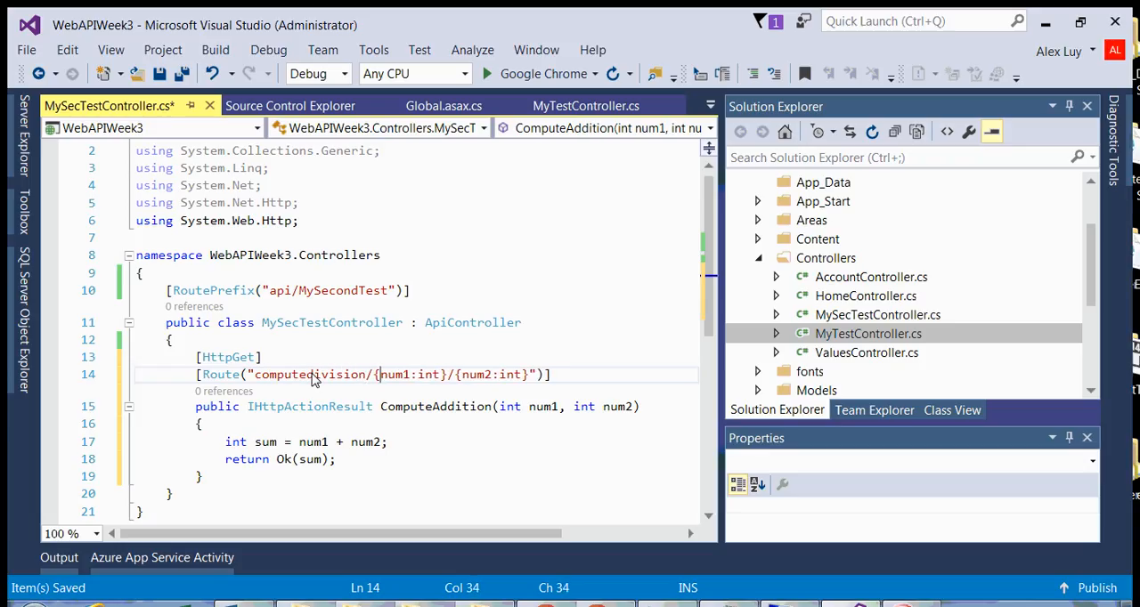
double_click(394, 374)
type("/")
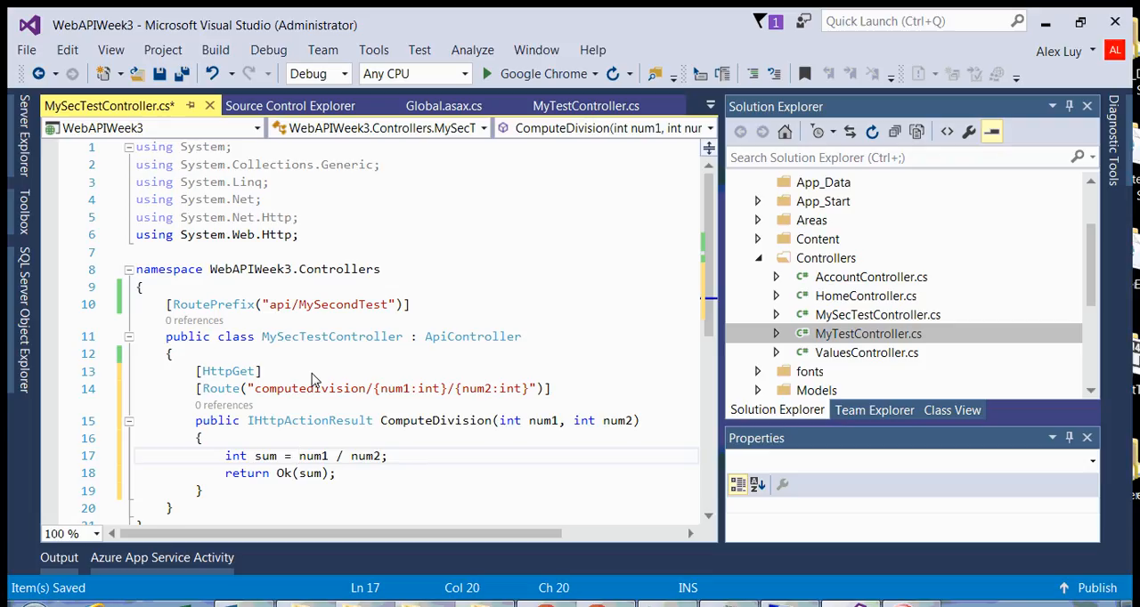
double_click(265, 455)
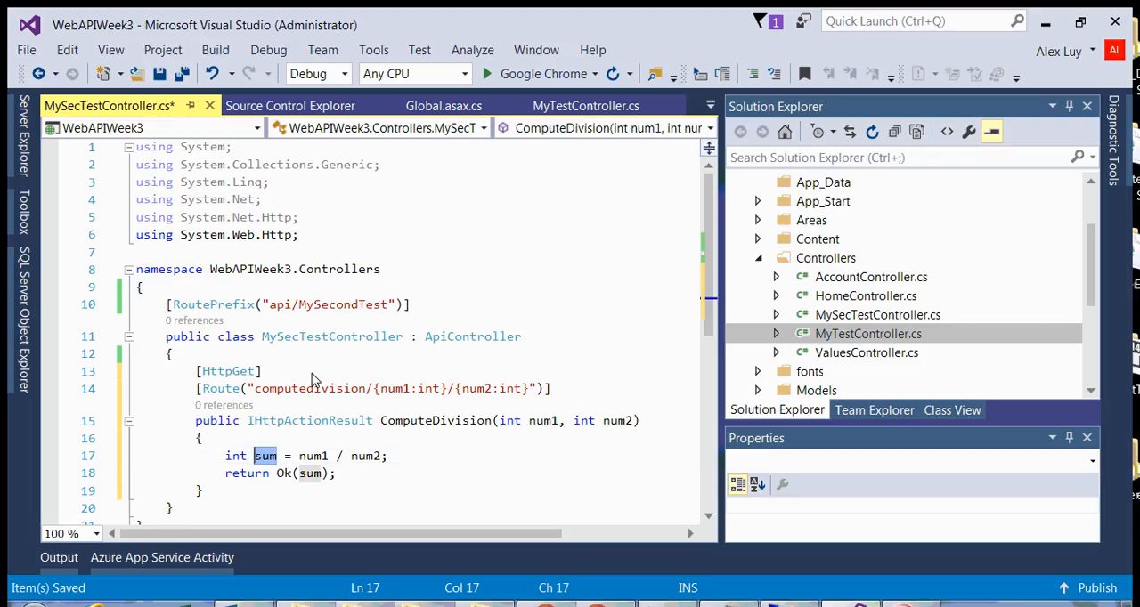
type("quote")
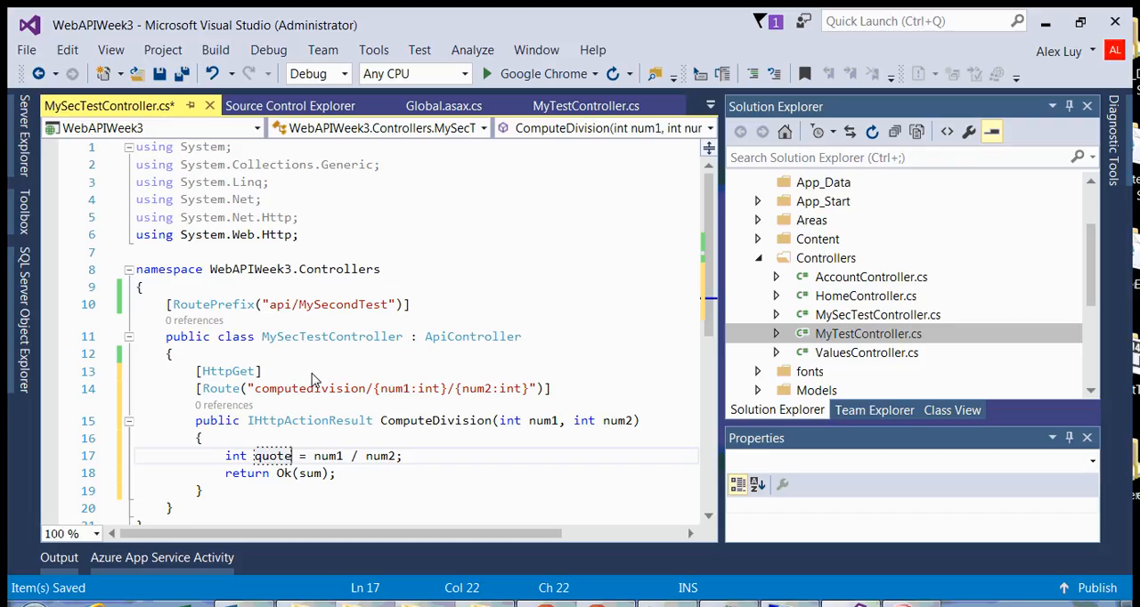
type("quotient")
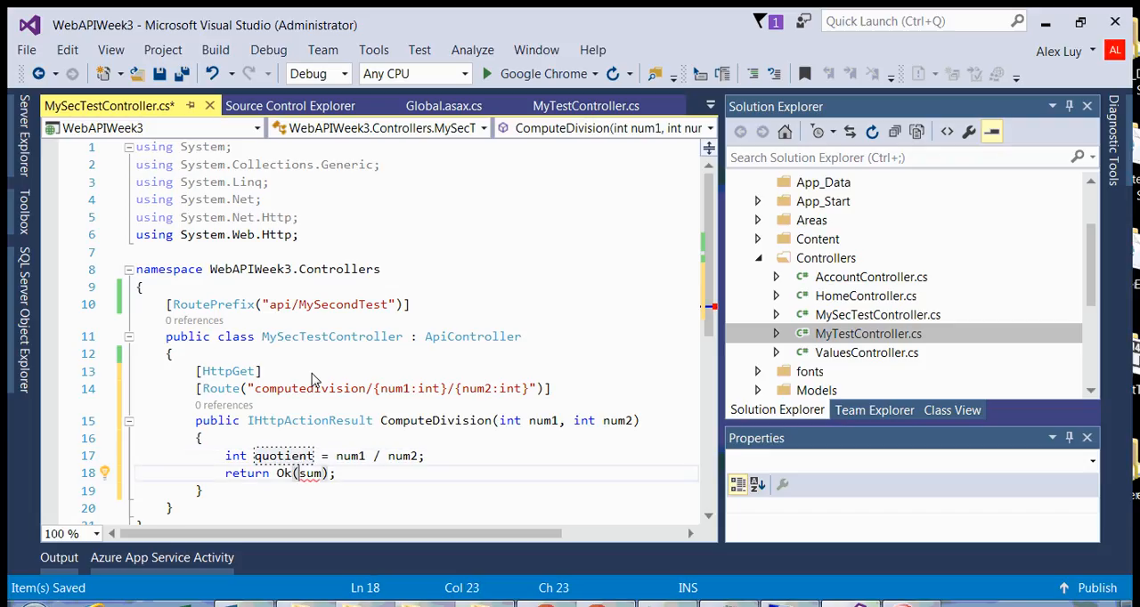
type("quotient")
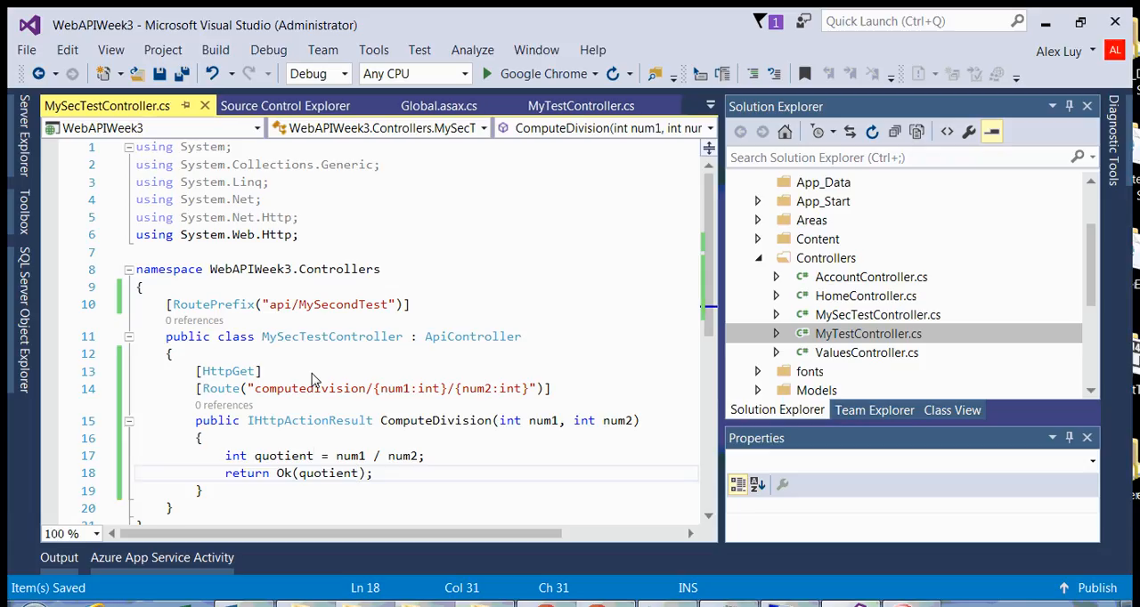
double_click(283, 456)
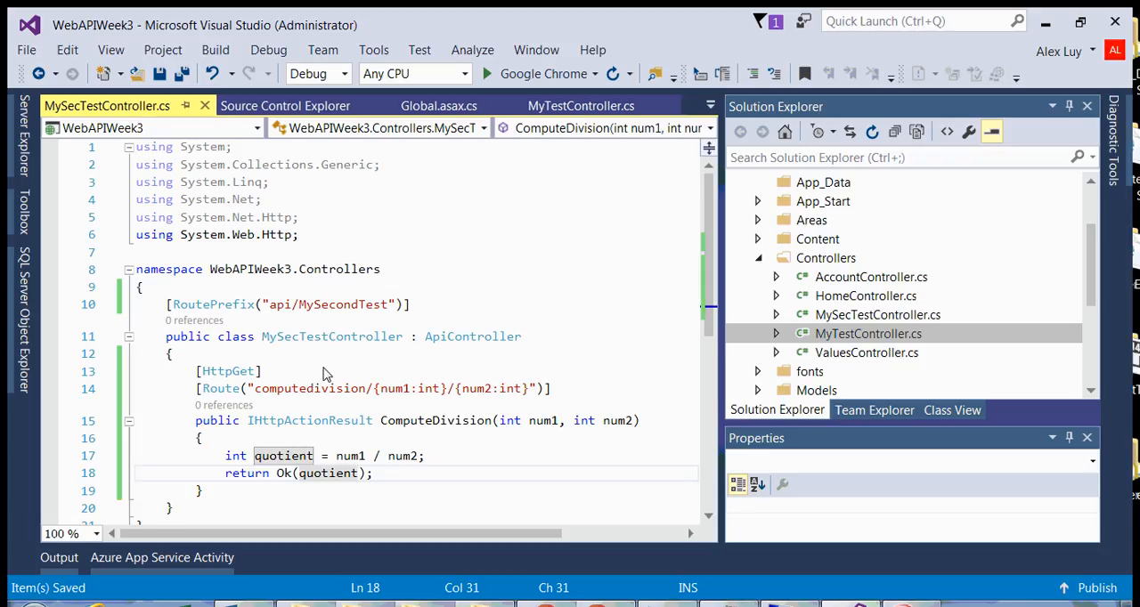
mouse_move(463, 427)
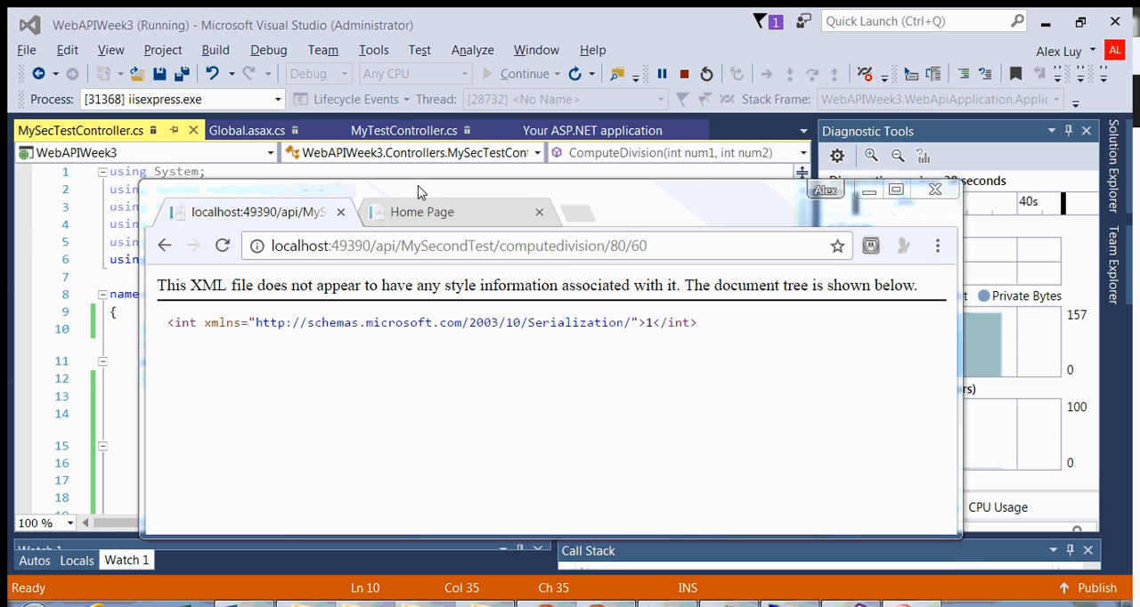
Request api/MySecondTest/computedivision/80/60 in Chrome and confirm the XML result is 1
left_click_drag(824, 189, 750, 351)
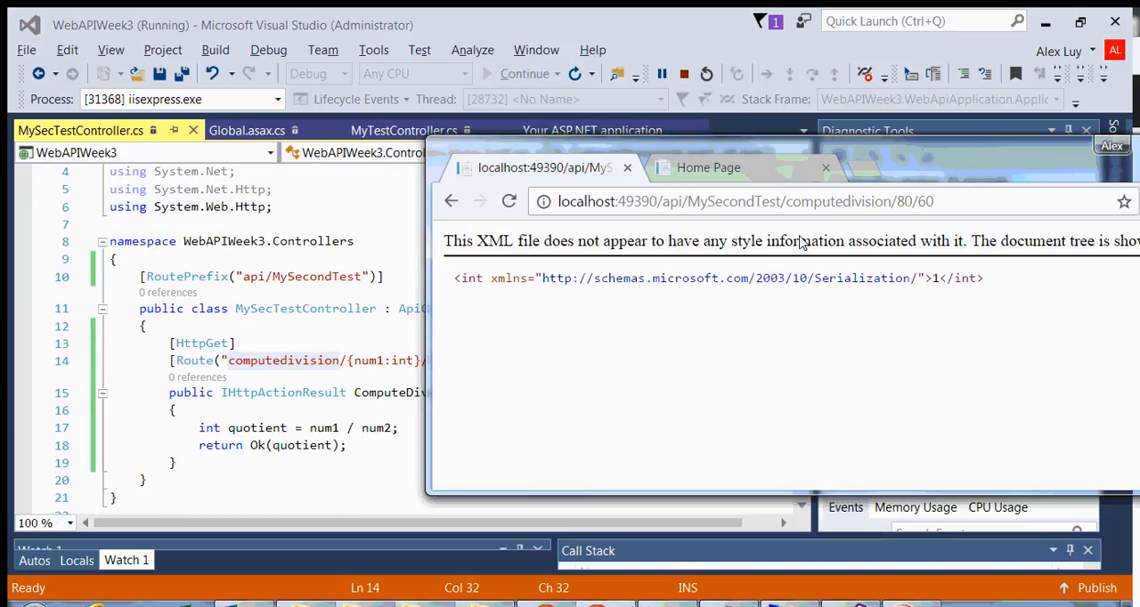
left_click(745, 201)
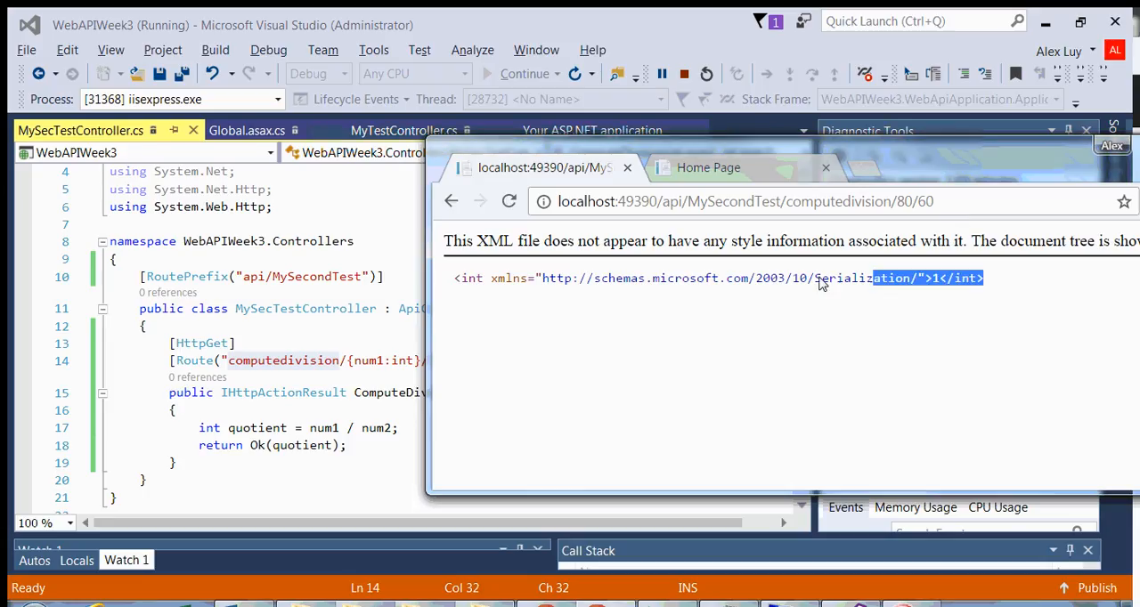
triple_click(712, 278)
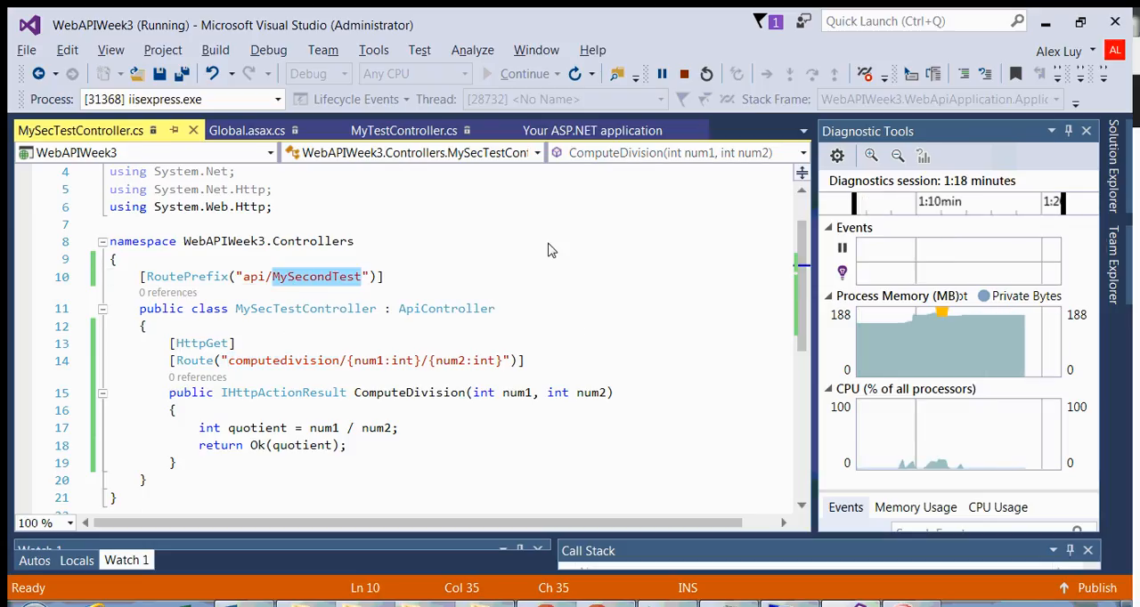
left_click(404, 130)
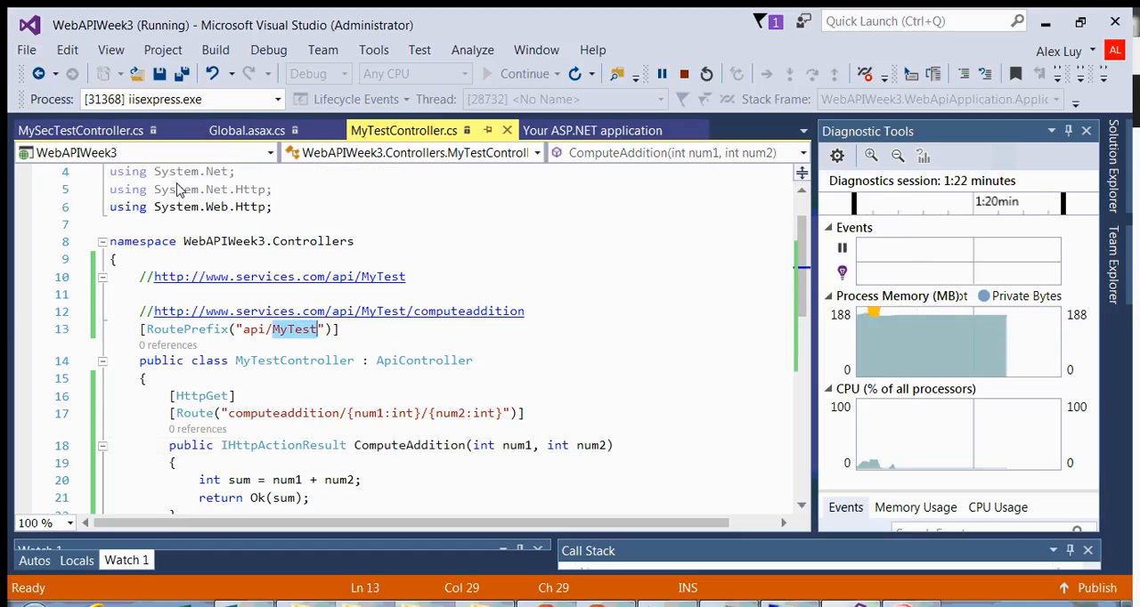
left_click(80, 130)
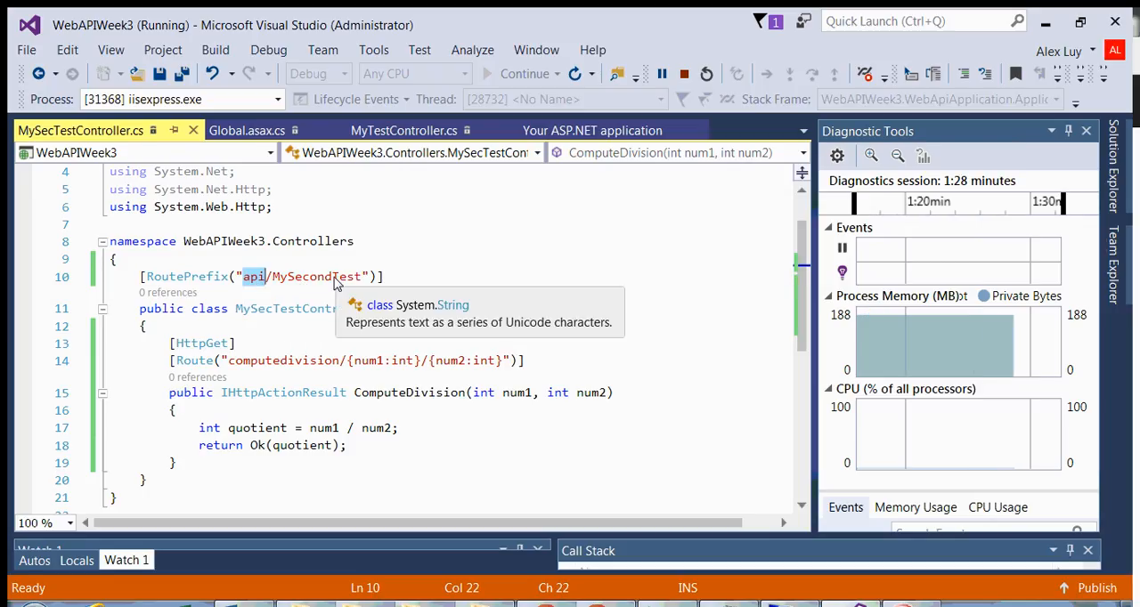
double_click(304, 308)
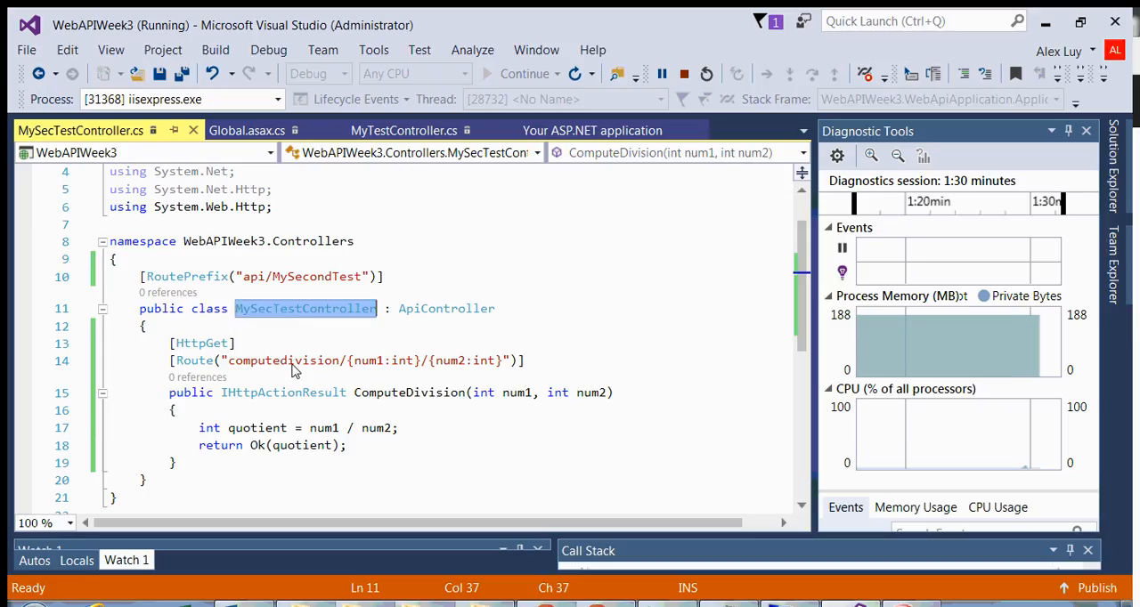
double_click(280, 361)
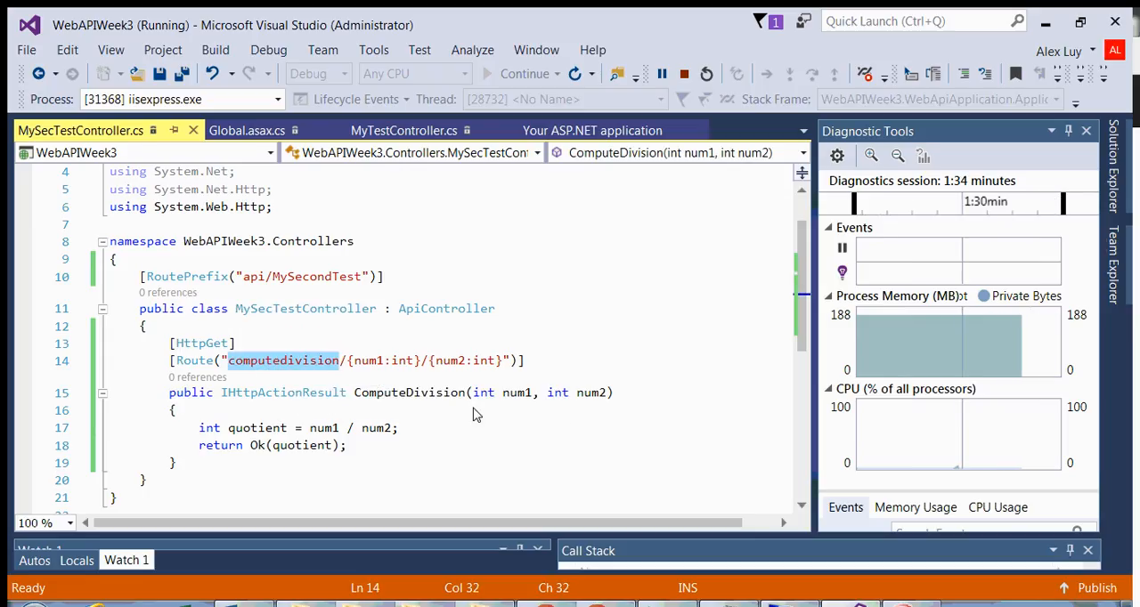
double_click(409, 392)
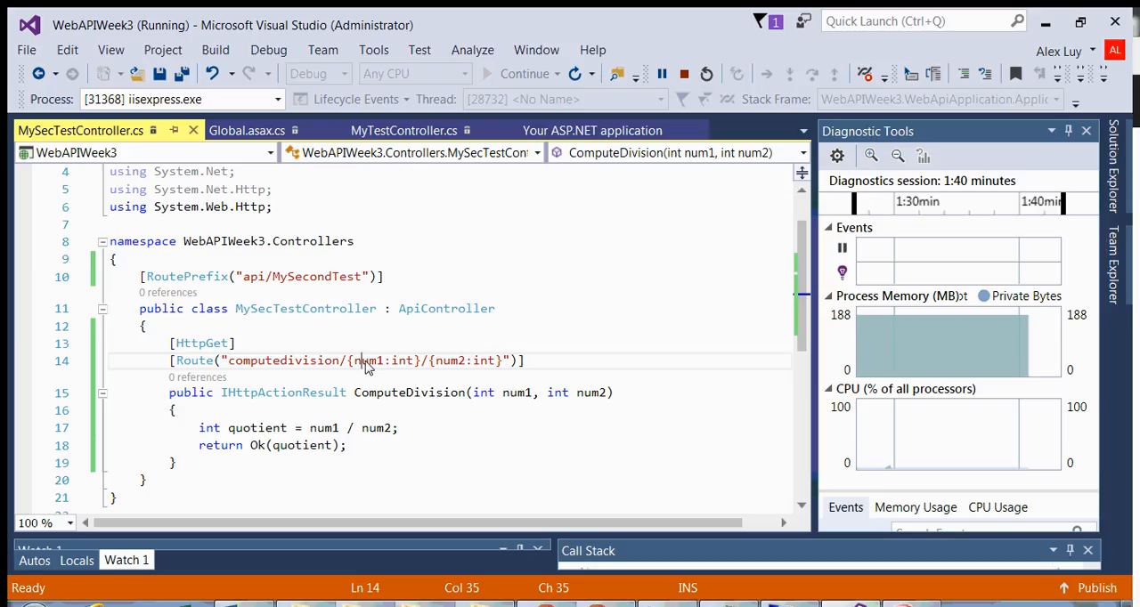
double_click(449, 361)
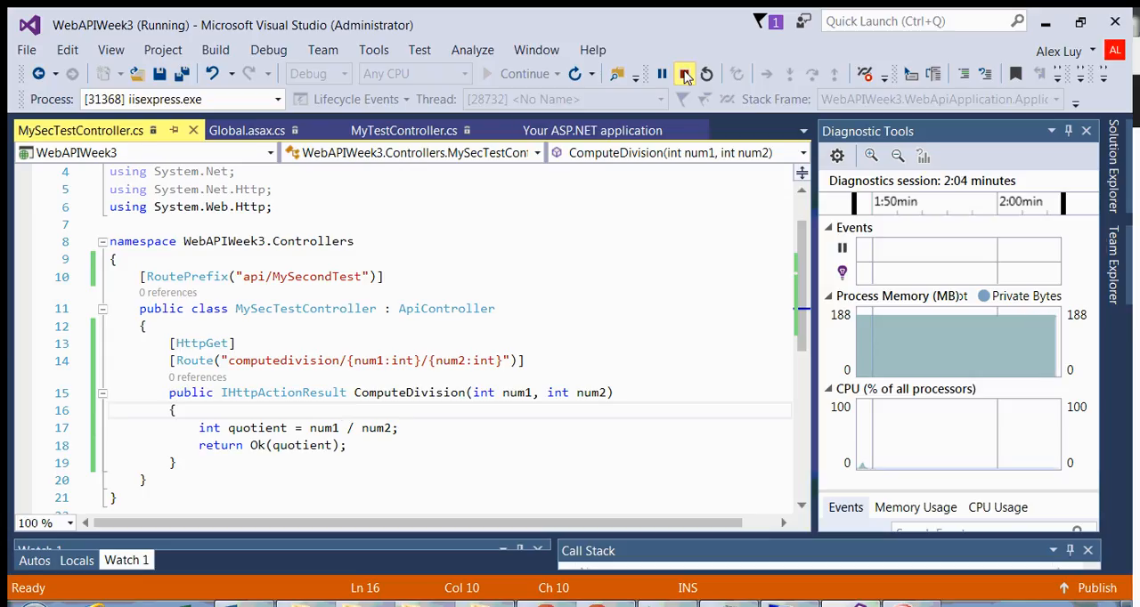
Stop debugging, add if (num2 == 0) return BadRequest("Division by 0 not allowed"), and relaunch
left_click(684, 74)
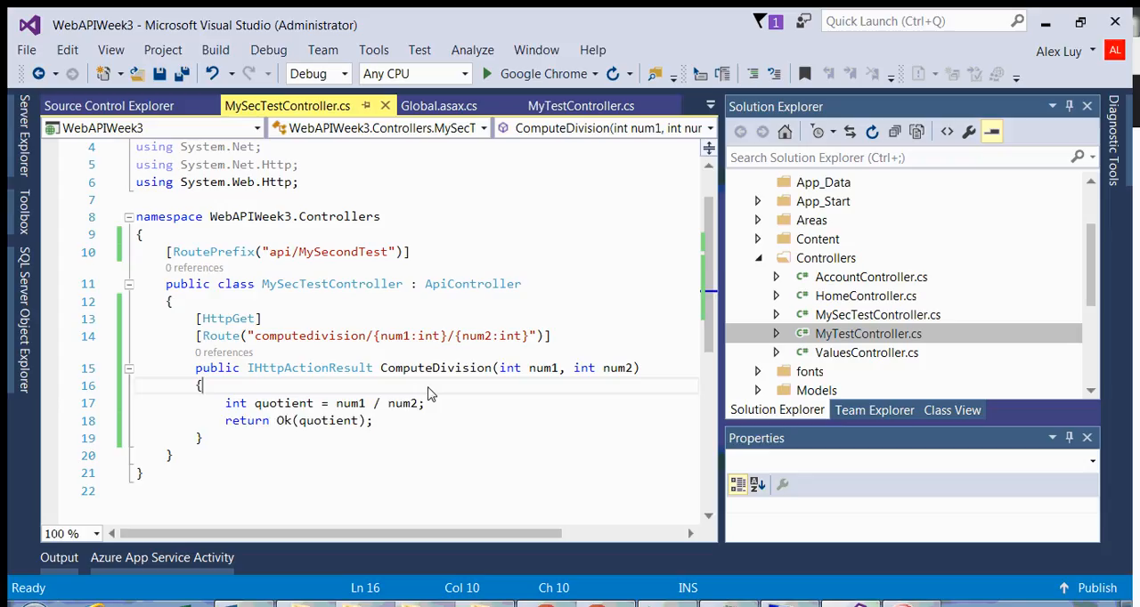
type("if (num2 == 0")
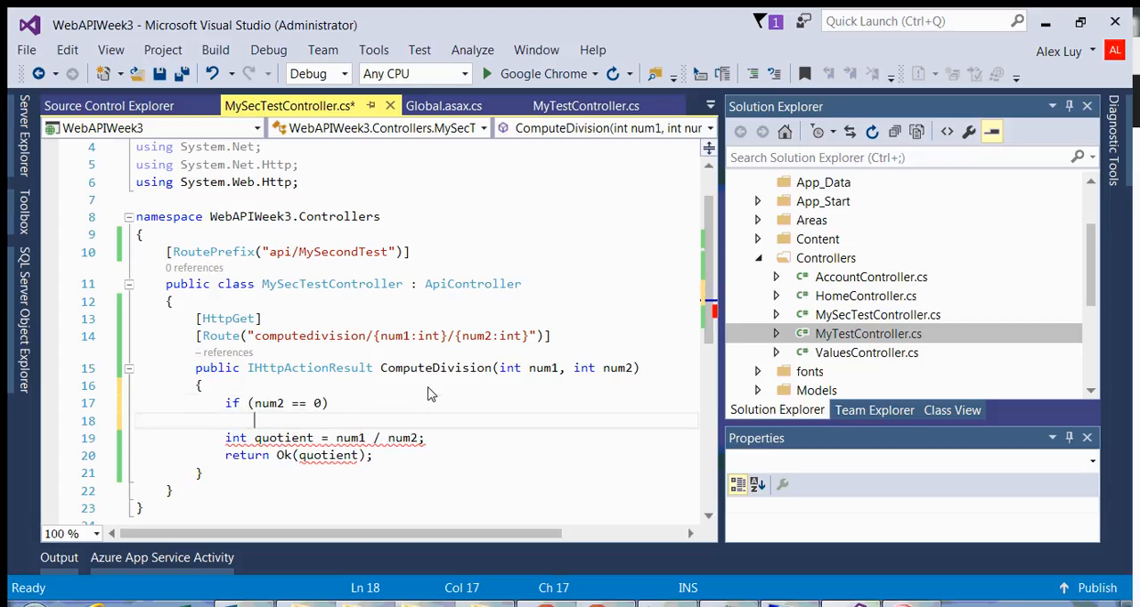
type("r")
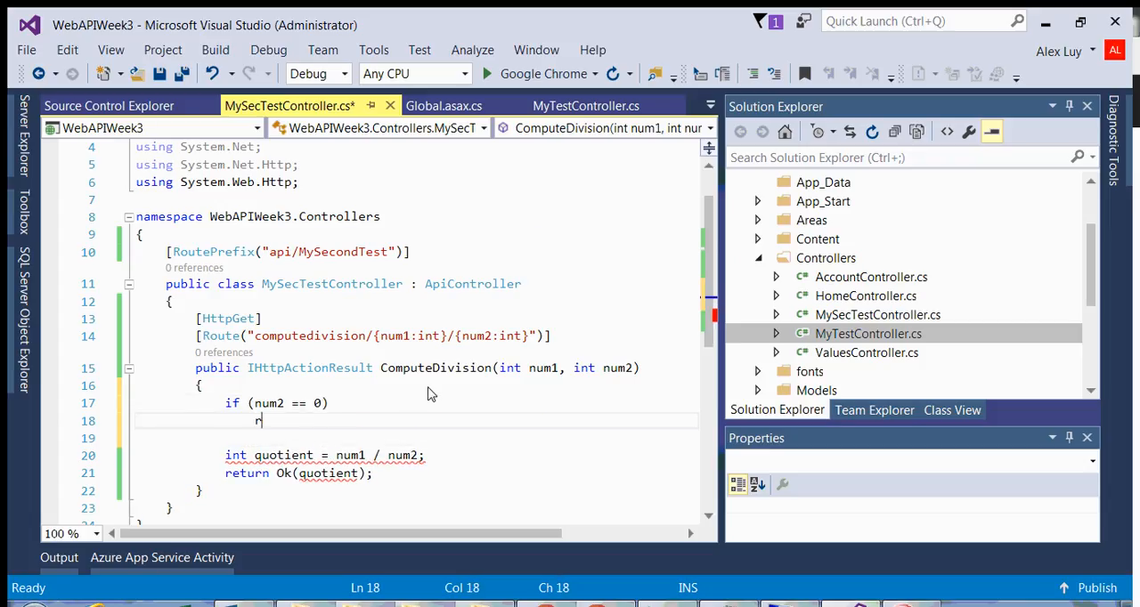
type("return BadRequest(\"Division by 0 not allowed\");")
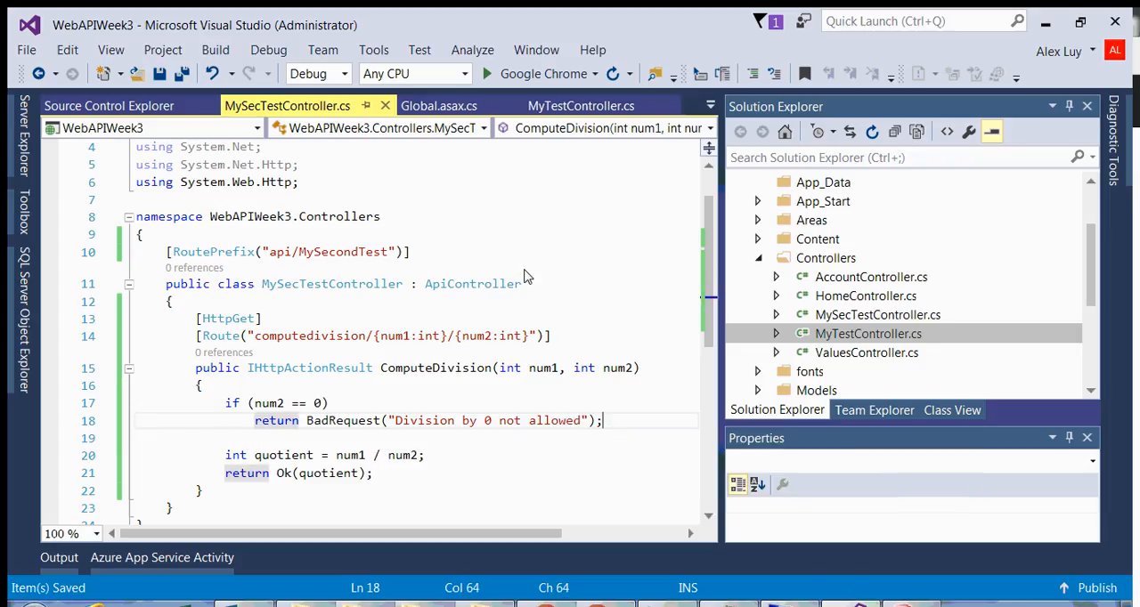
left_click(486, 73)
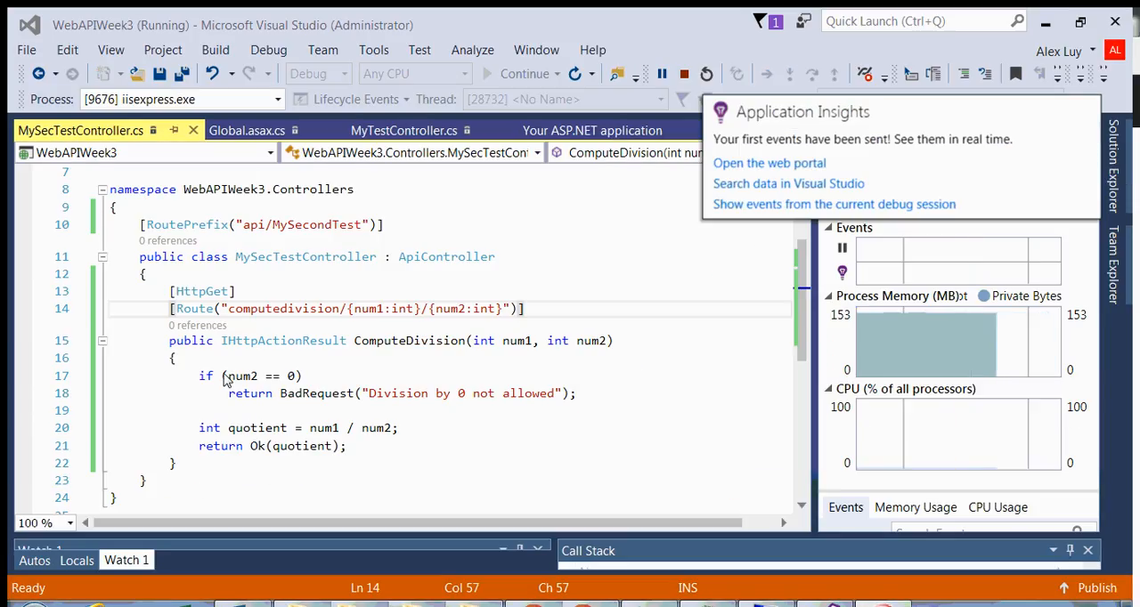
Request computedivision/80/0 in Chrome and highlight the "Division by 0 not allowed" error
double_click(242, 376)
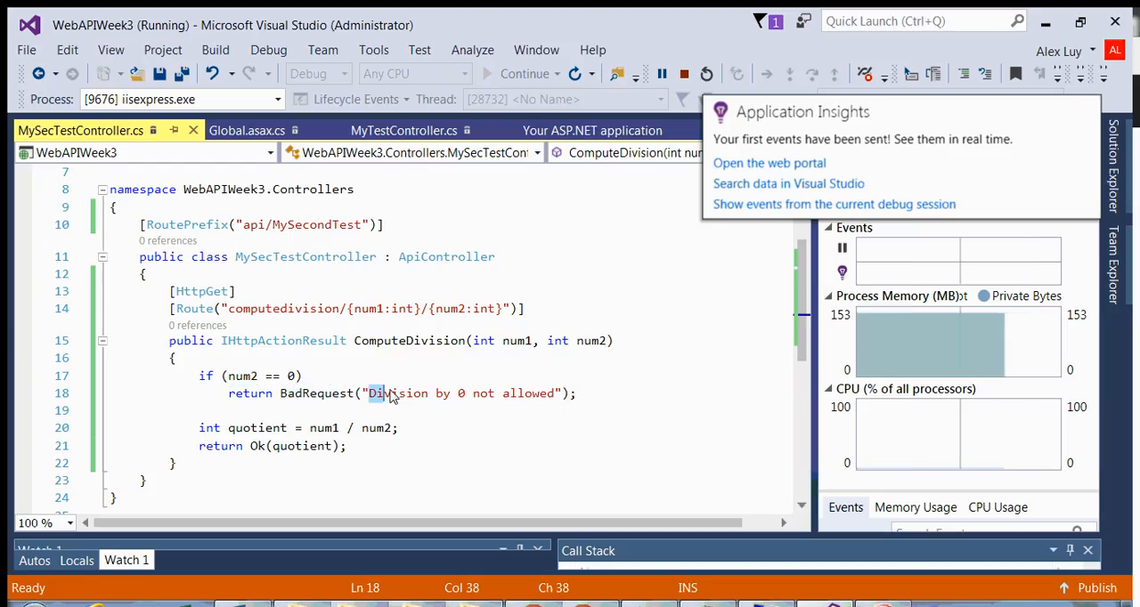
left_click_drag(371, 392, 559, 393)
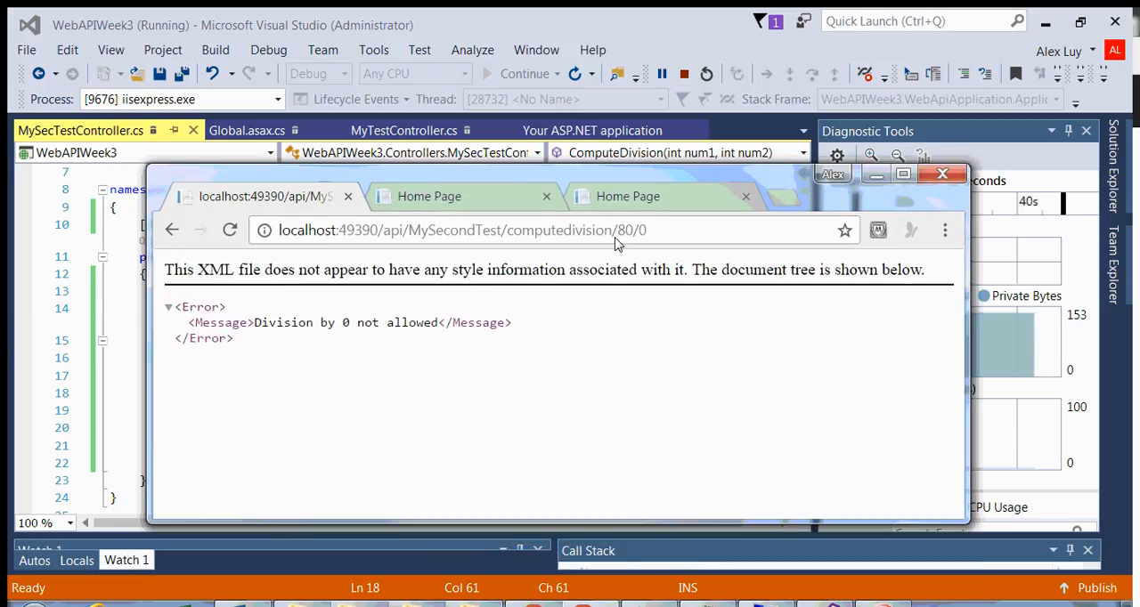
mouse_move(676, 232)
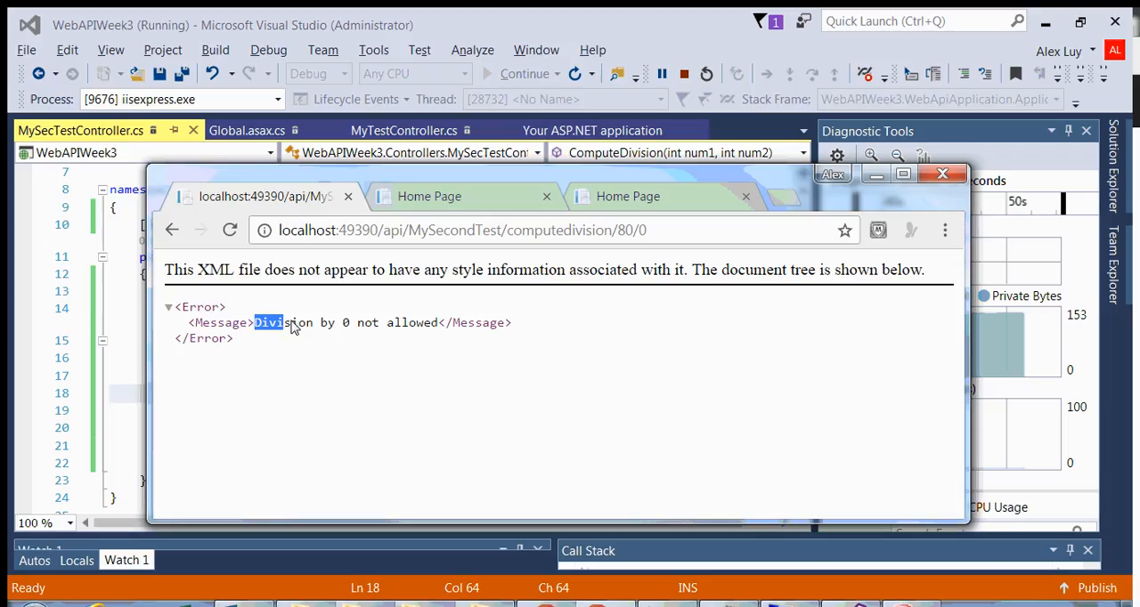
left_click_drag(267, 322, 441, 322)
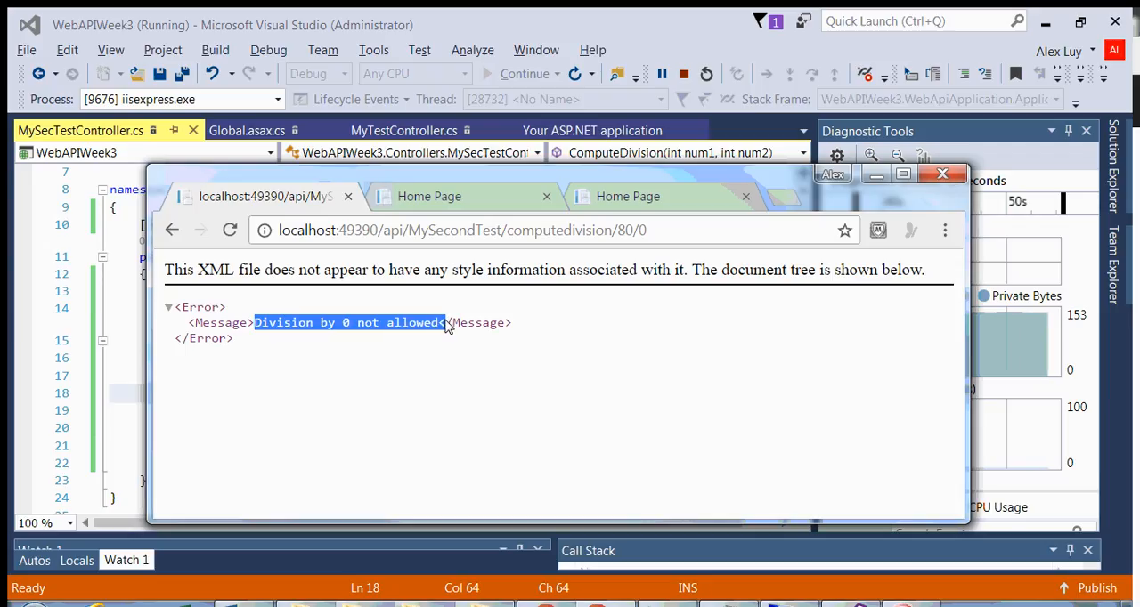
mouse_move(510, 366)
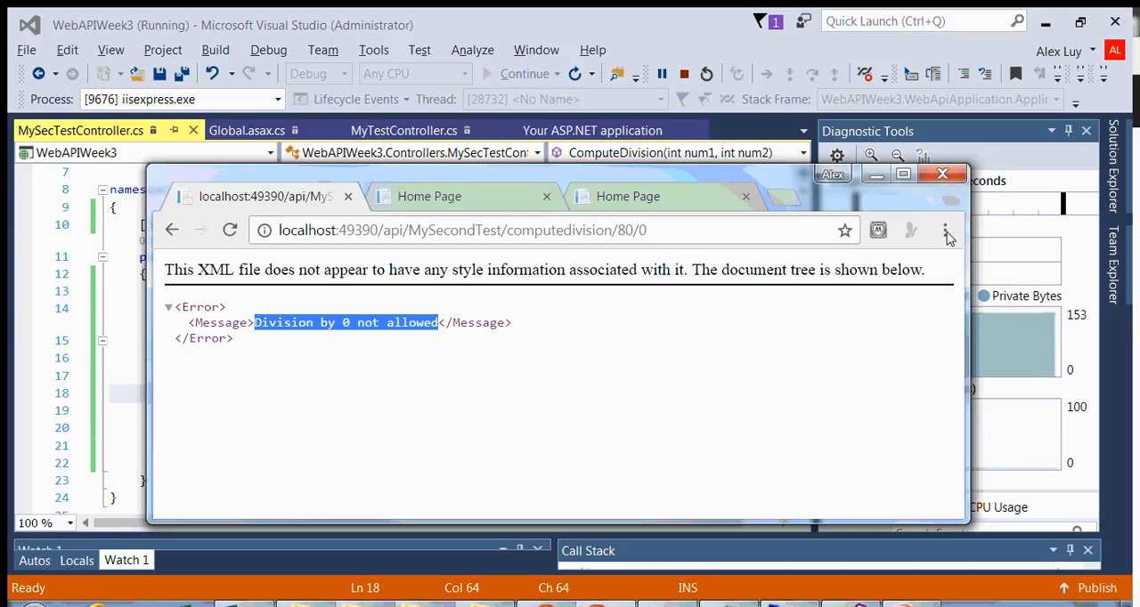
left_click(948, 230)
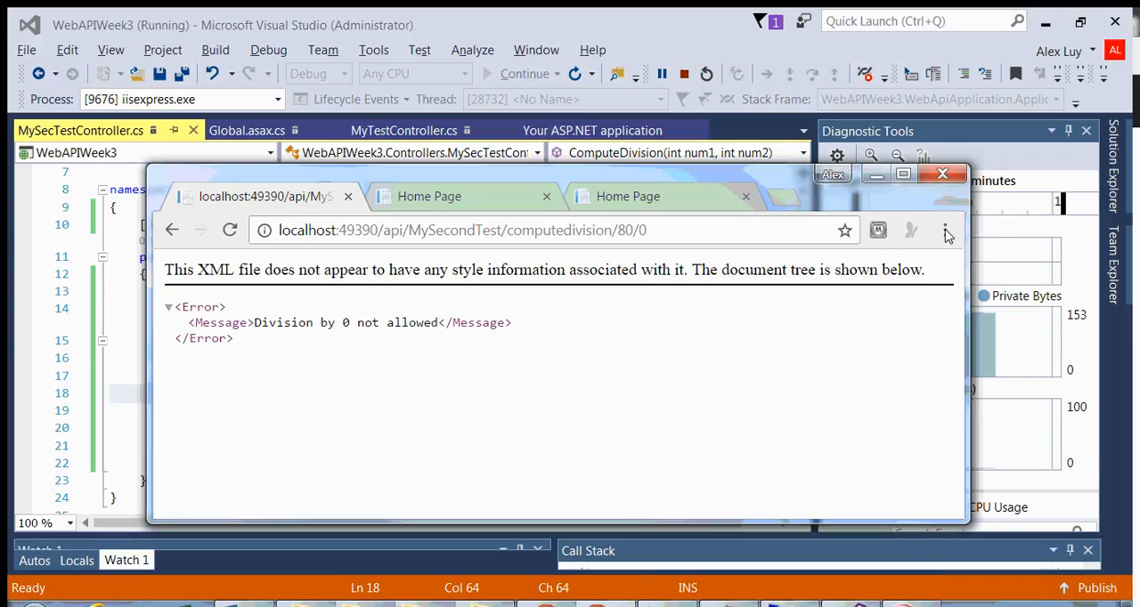
Open Chrome's developer console and highlight the 400 Bad Request error for 80/0
left_click(946, 231)
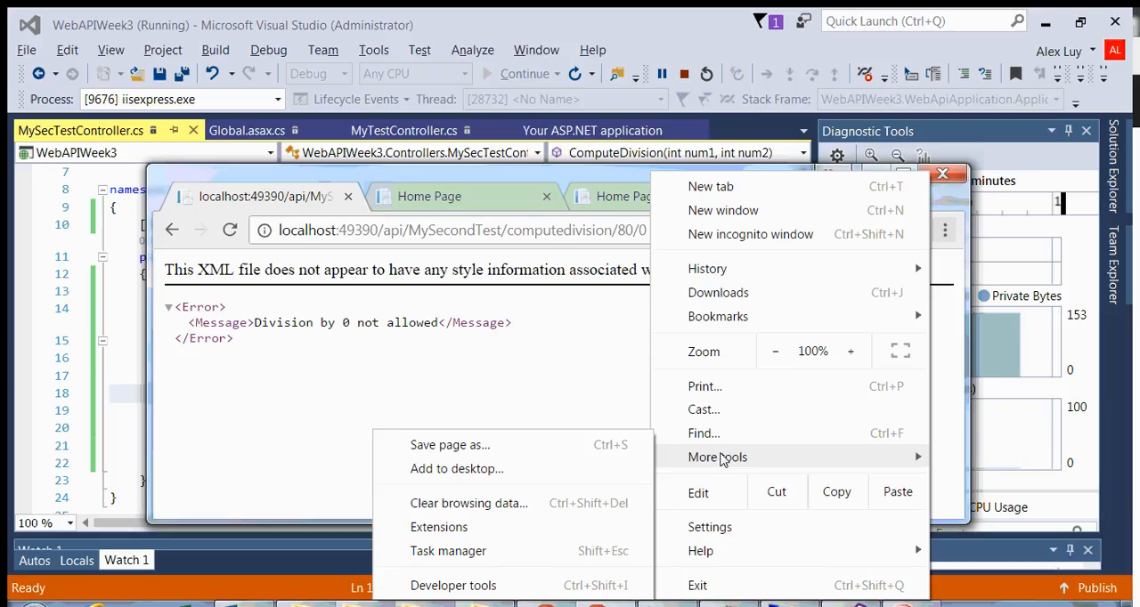
left_click(452, 585)
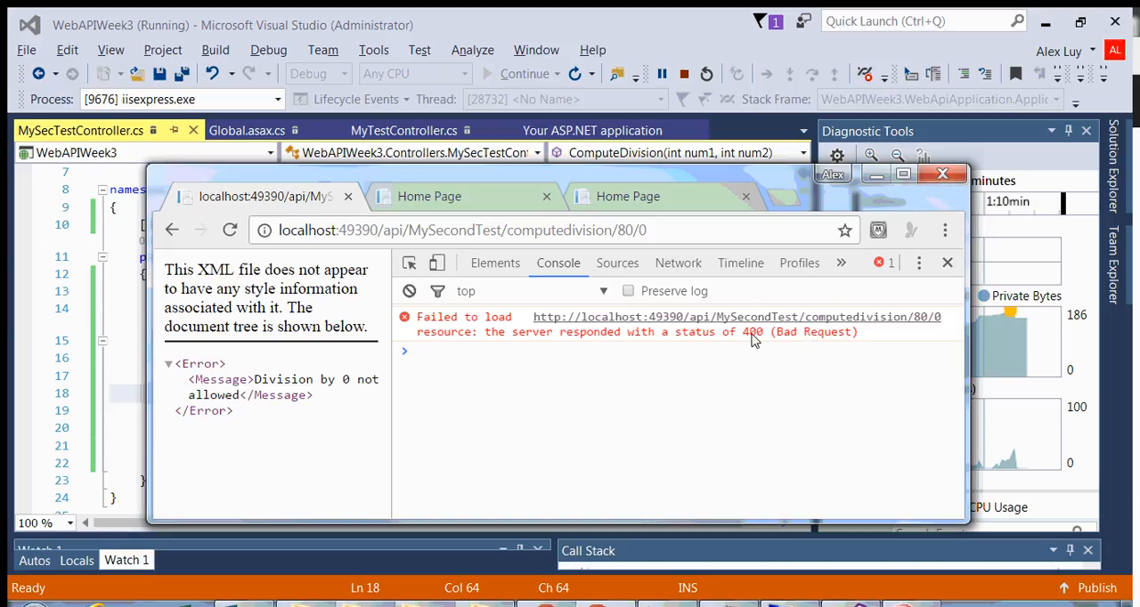
double_click(751, 331)
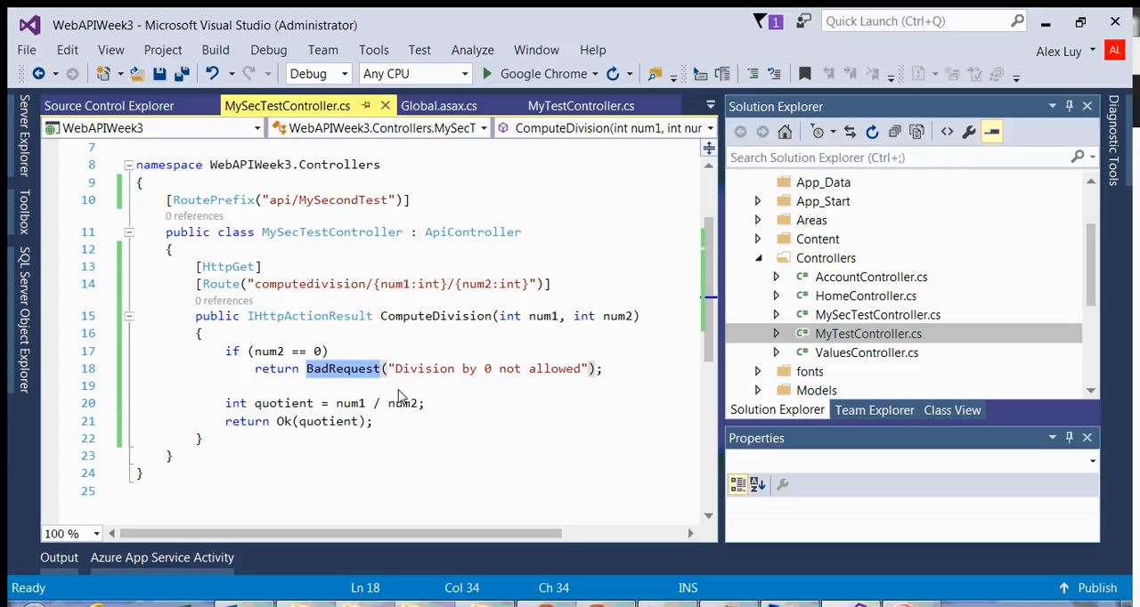
Replace BadRequest with NotFound in ComputeDivision's zero-divisor branch
type("In")
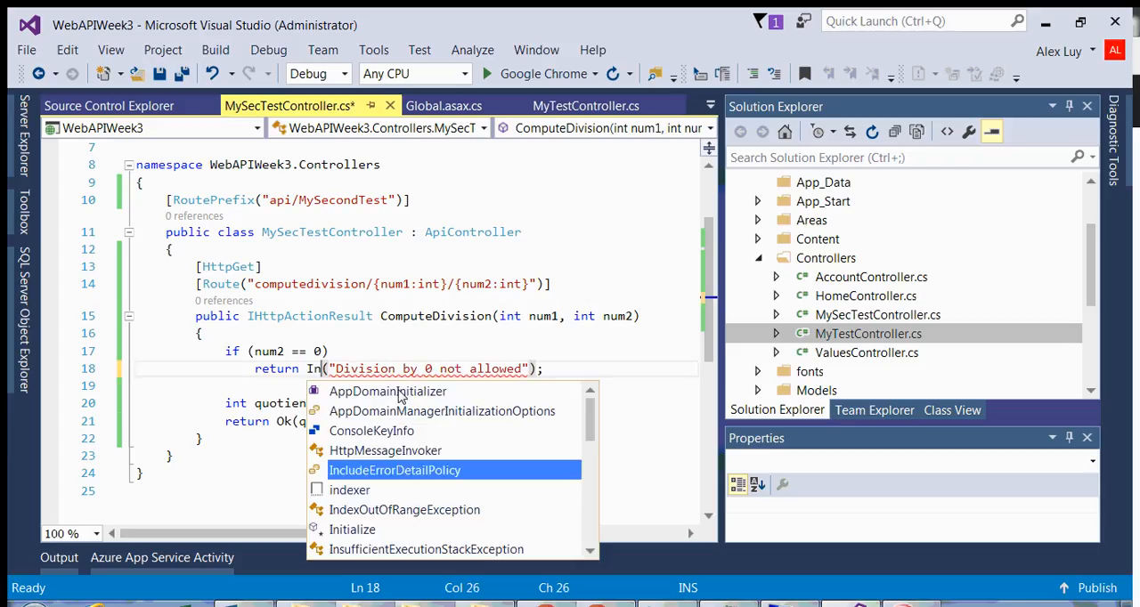
mouse_move(393, 470)
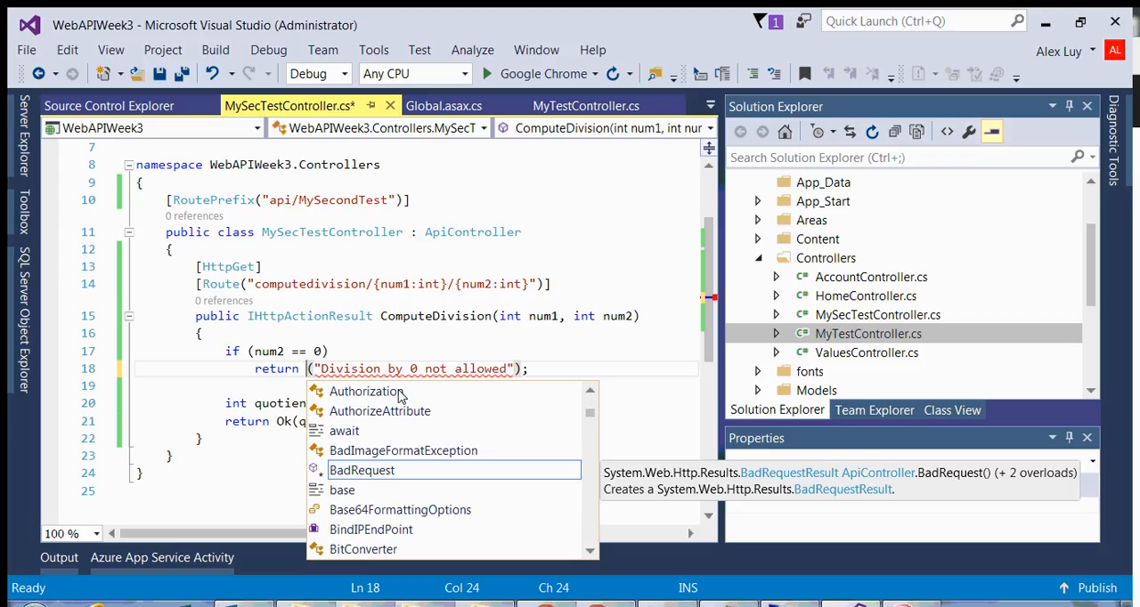
type("NotFound")
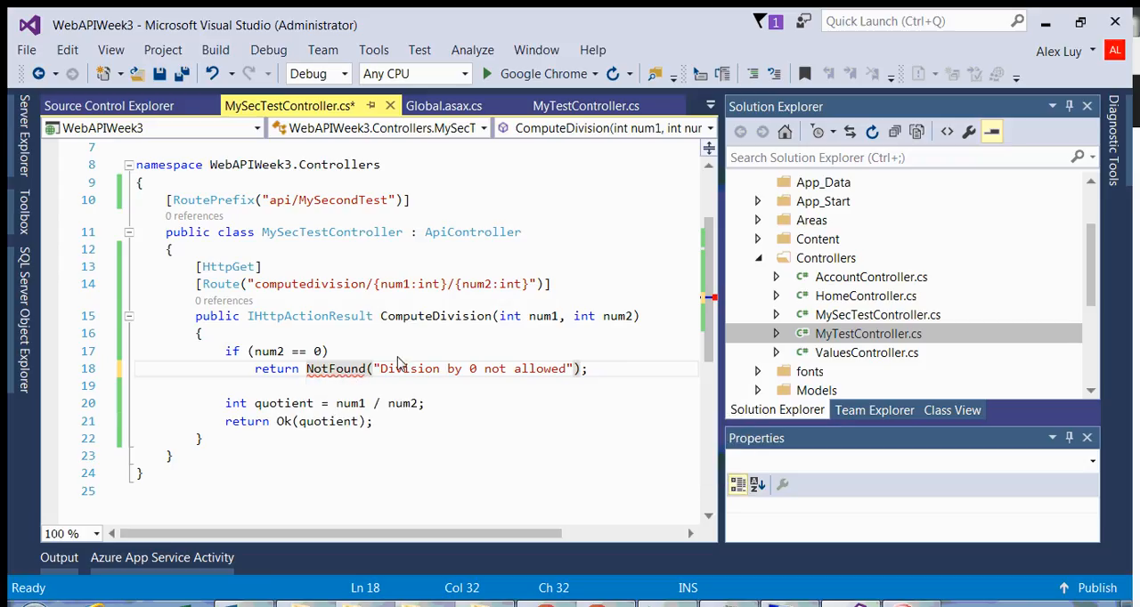
mouse_move(383, 368)
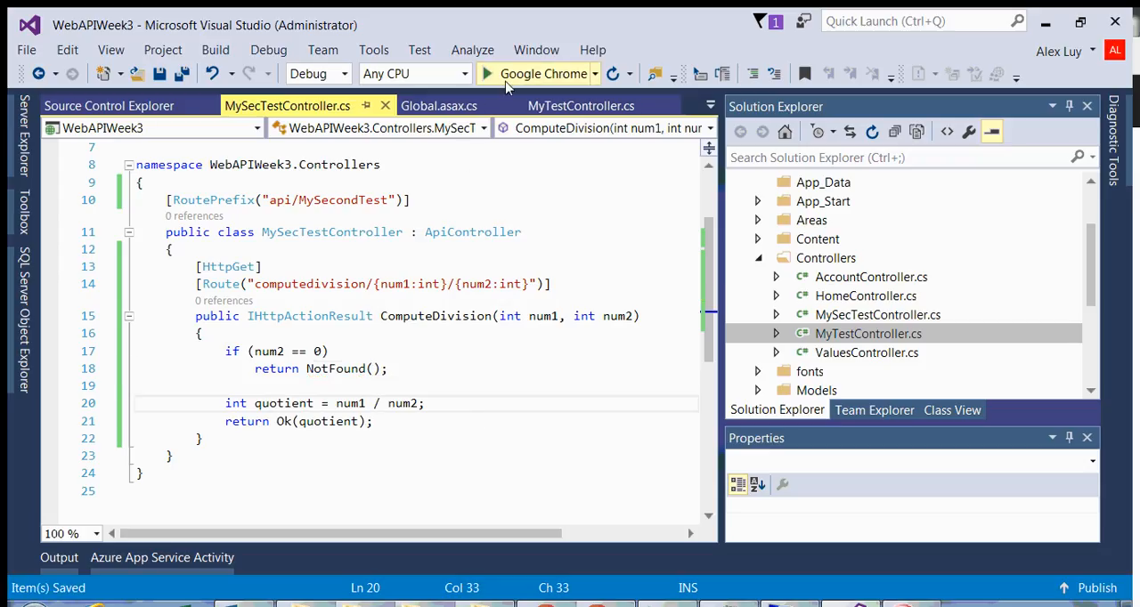
mouse_move(543, 73)
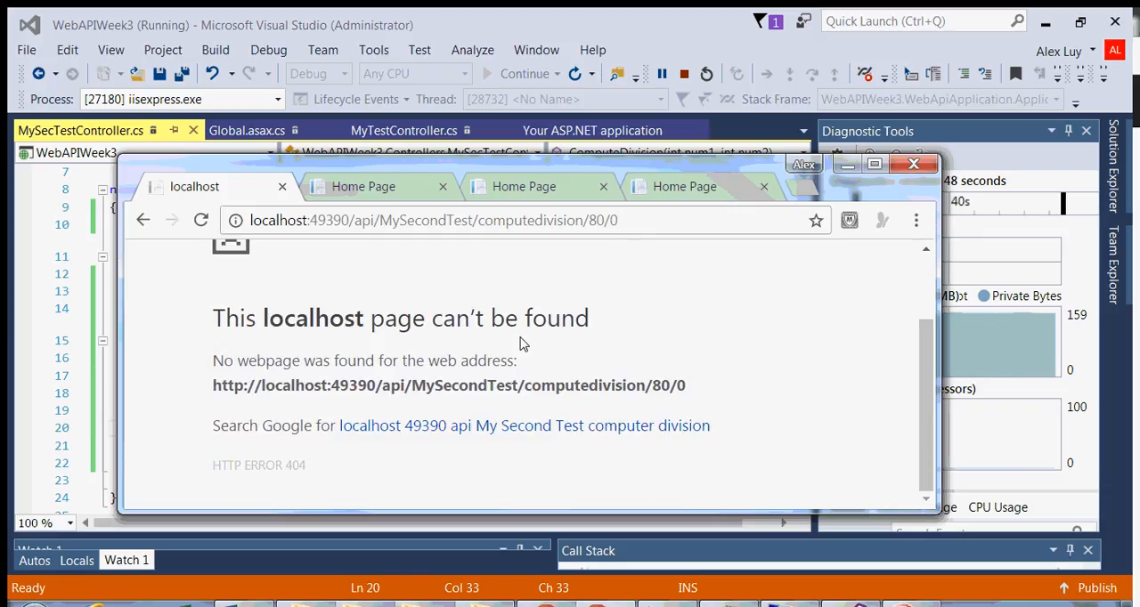
mouse_move(577, 300)
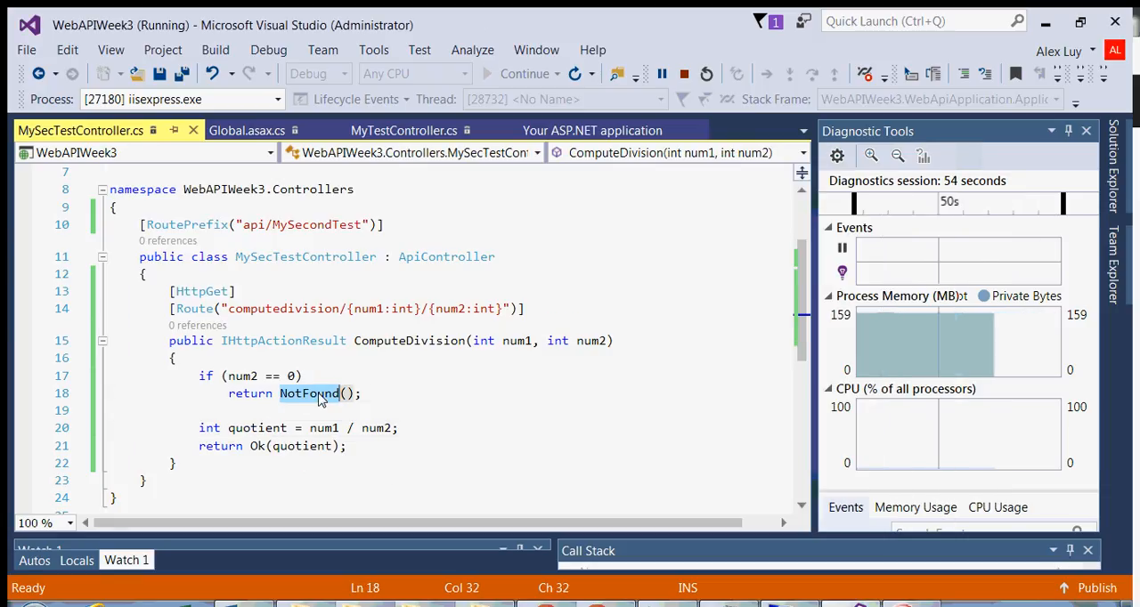
mouse_move(309, 393)
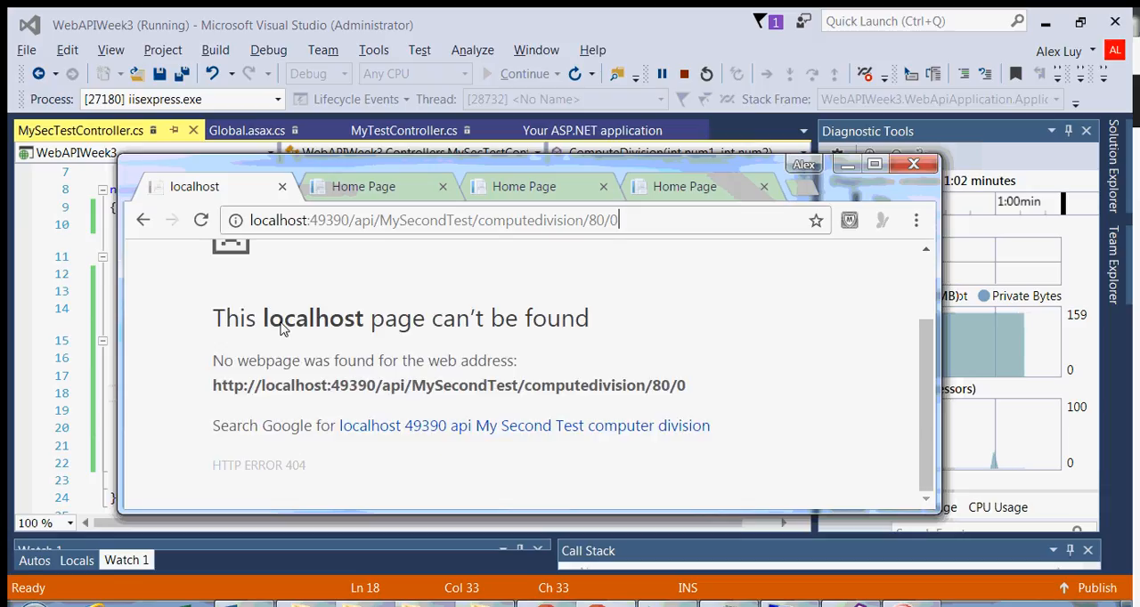
Change the URL divisor from 0 to 5 and view the result 16
left_click_drag(212, 318, 518, 365)
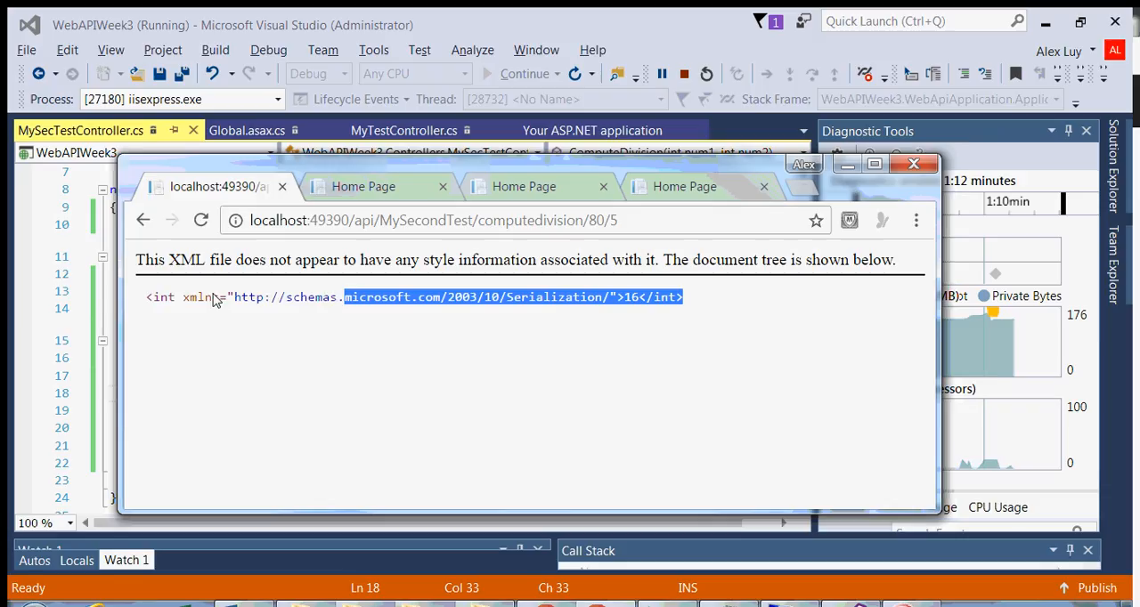
left_click(912, 163)
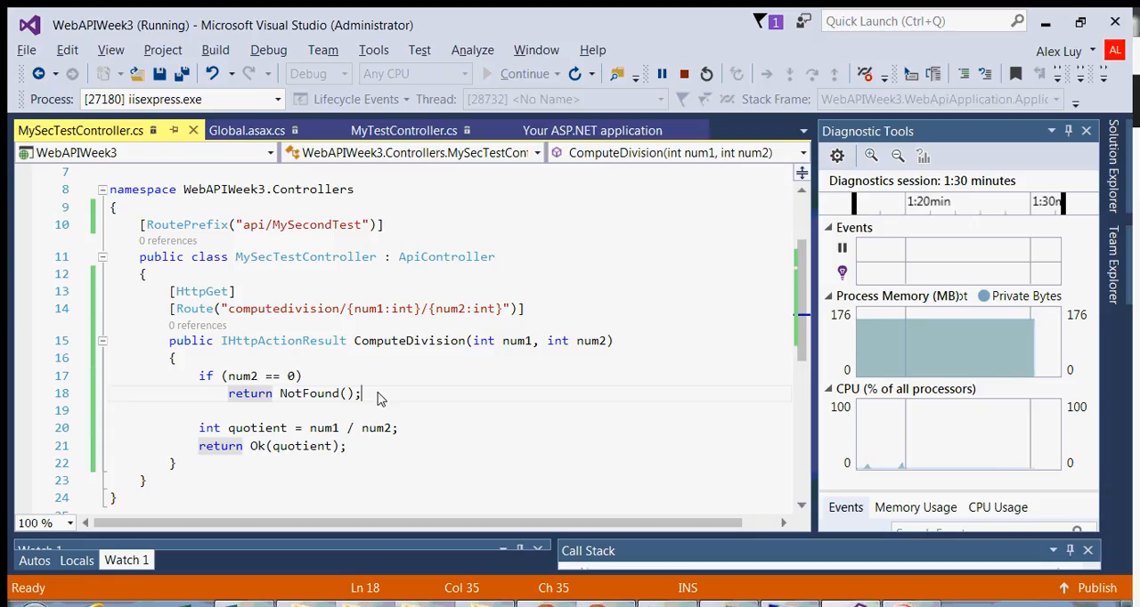
mouse_move(369, 435)
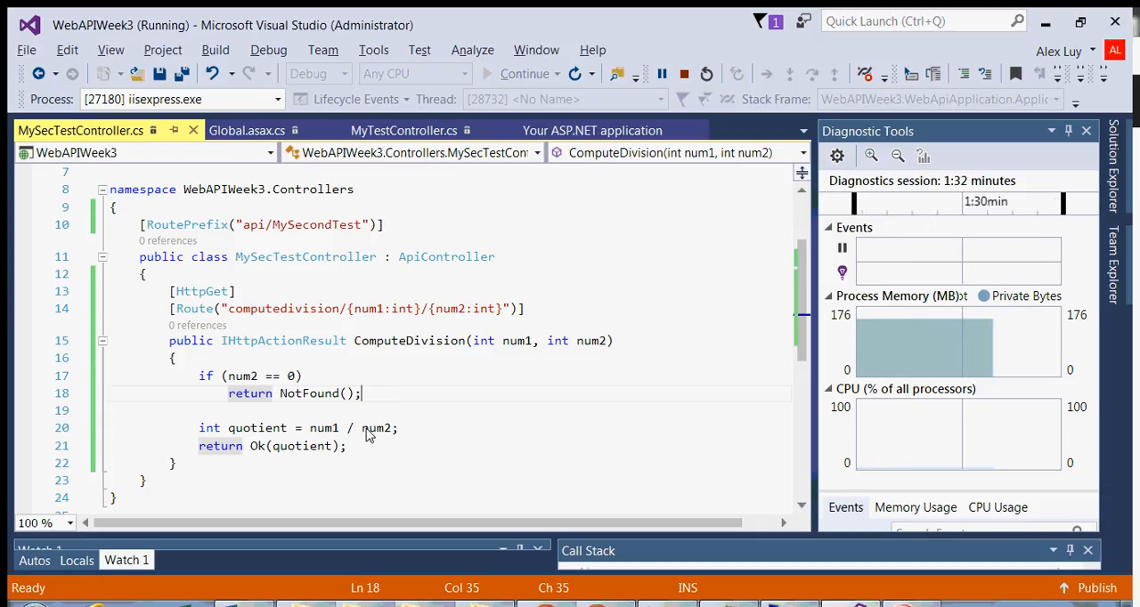